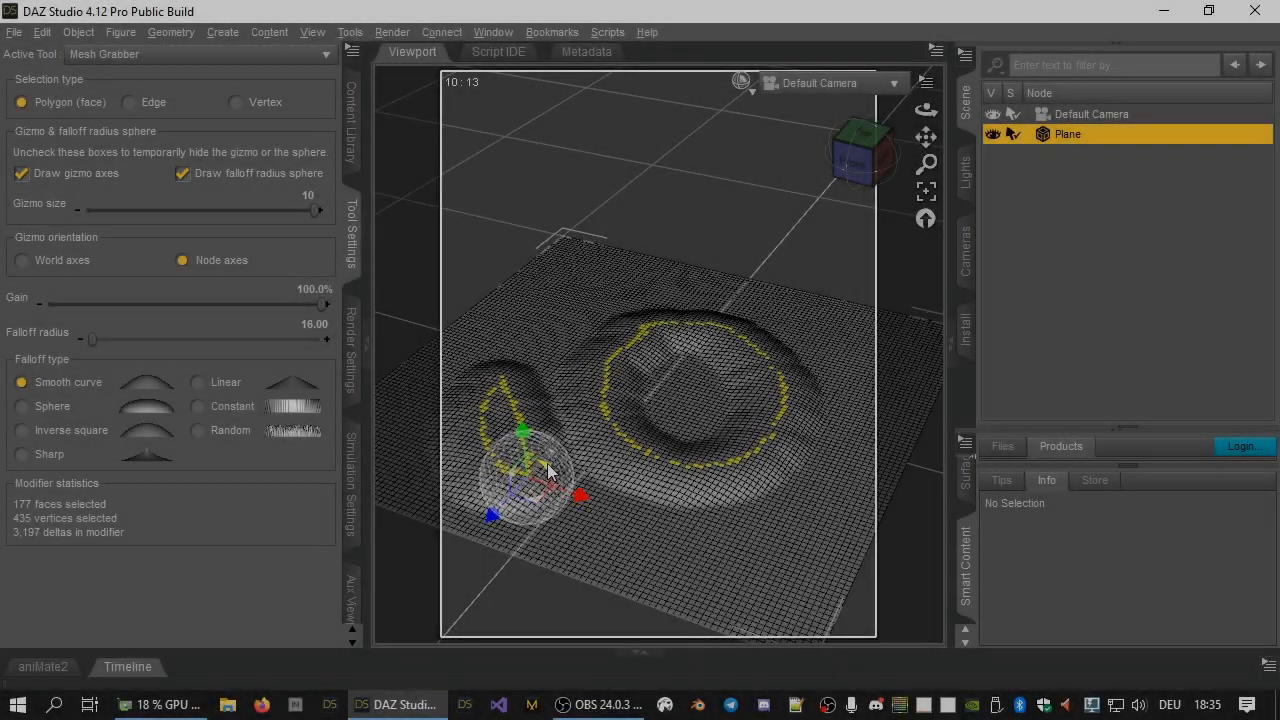
- Raise the selected rings into tall crater walls and switch the Mesh Grabber falloff to Sphere
drag(536, 464, 510, 356)
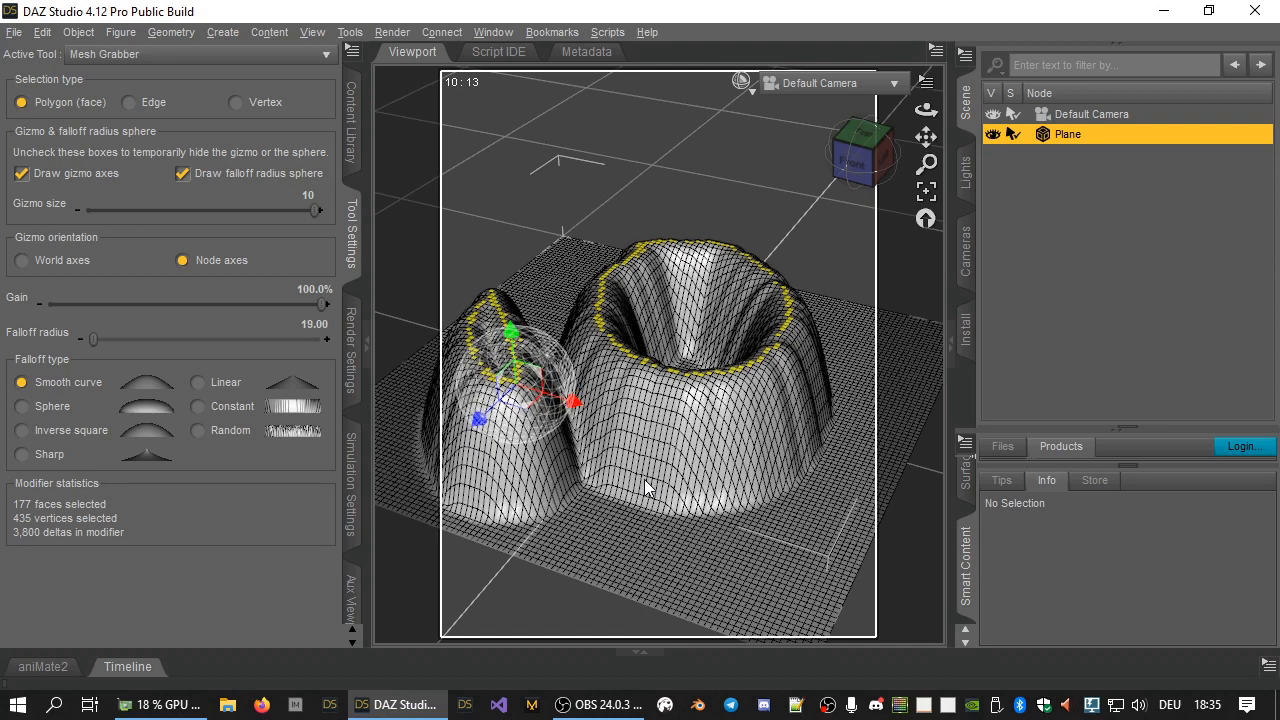
click(20, 406)
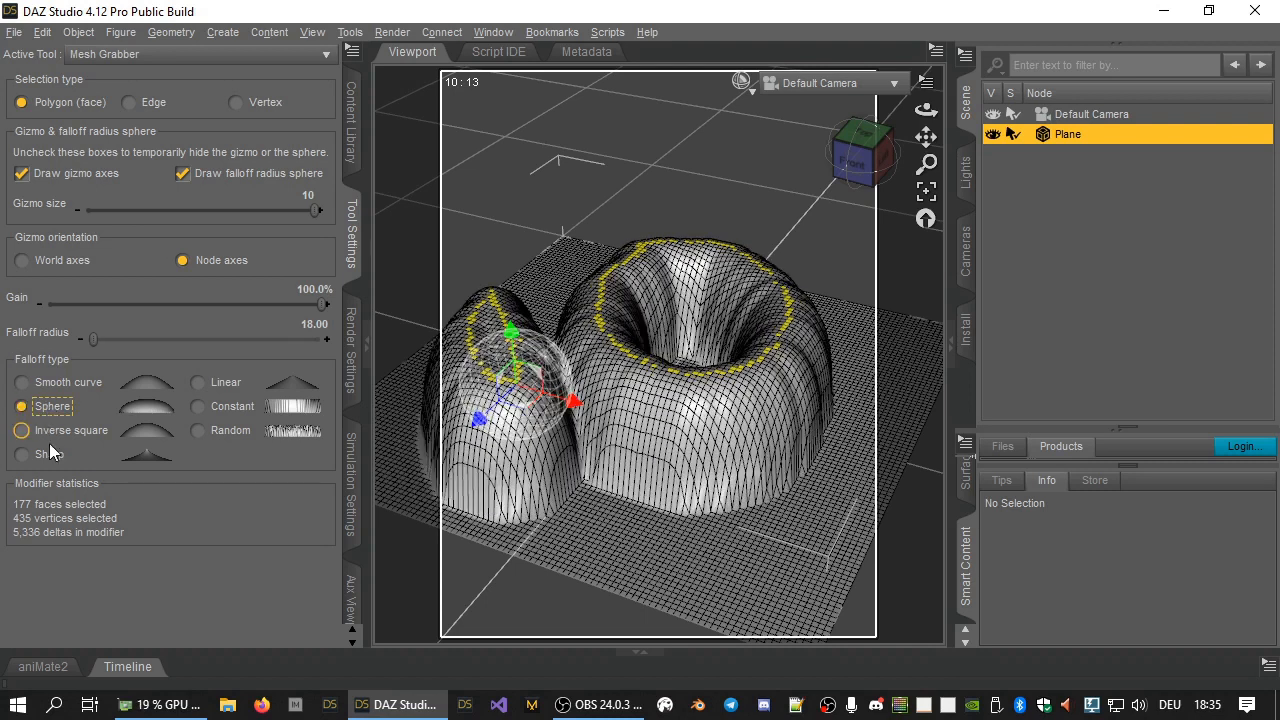
click(22, 454)
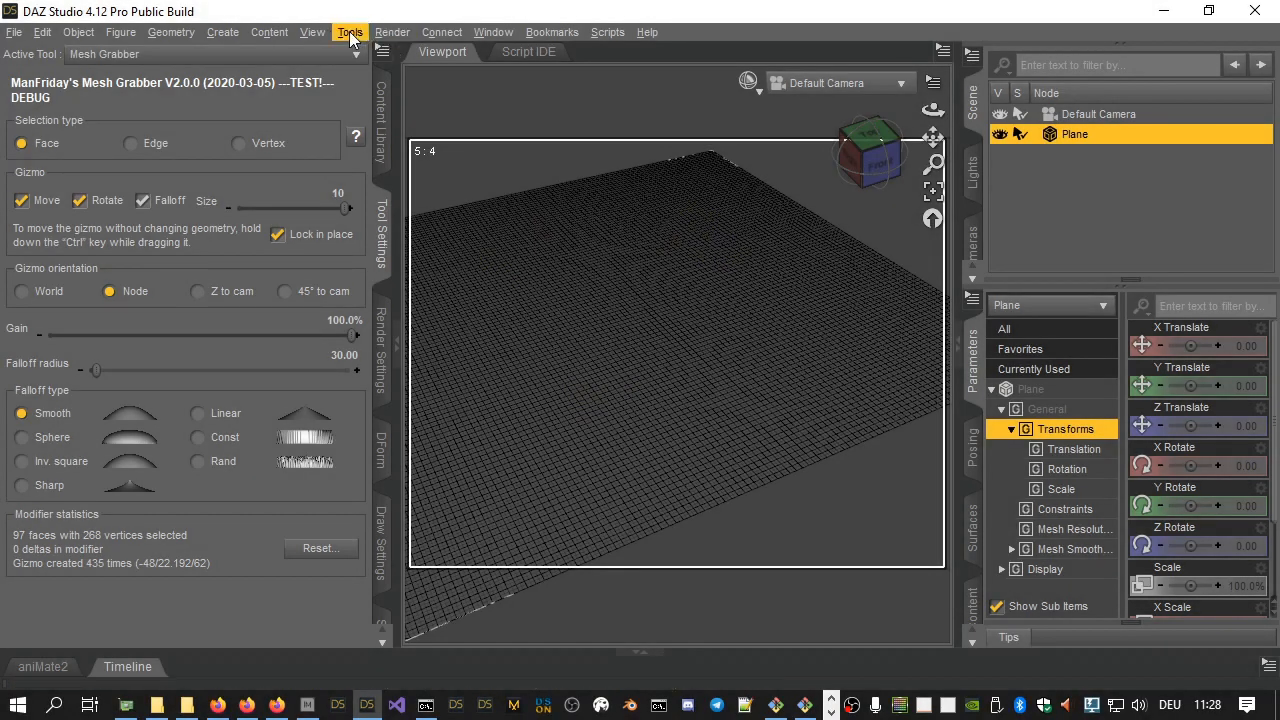
- Activate Mesh Grabber from the Tools menu and select the Plane in the Scene pane
click(348, 32)
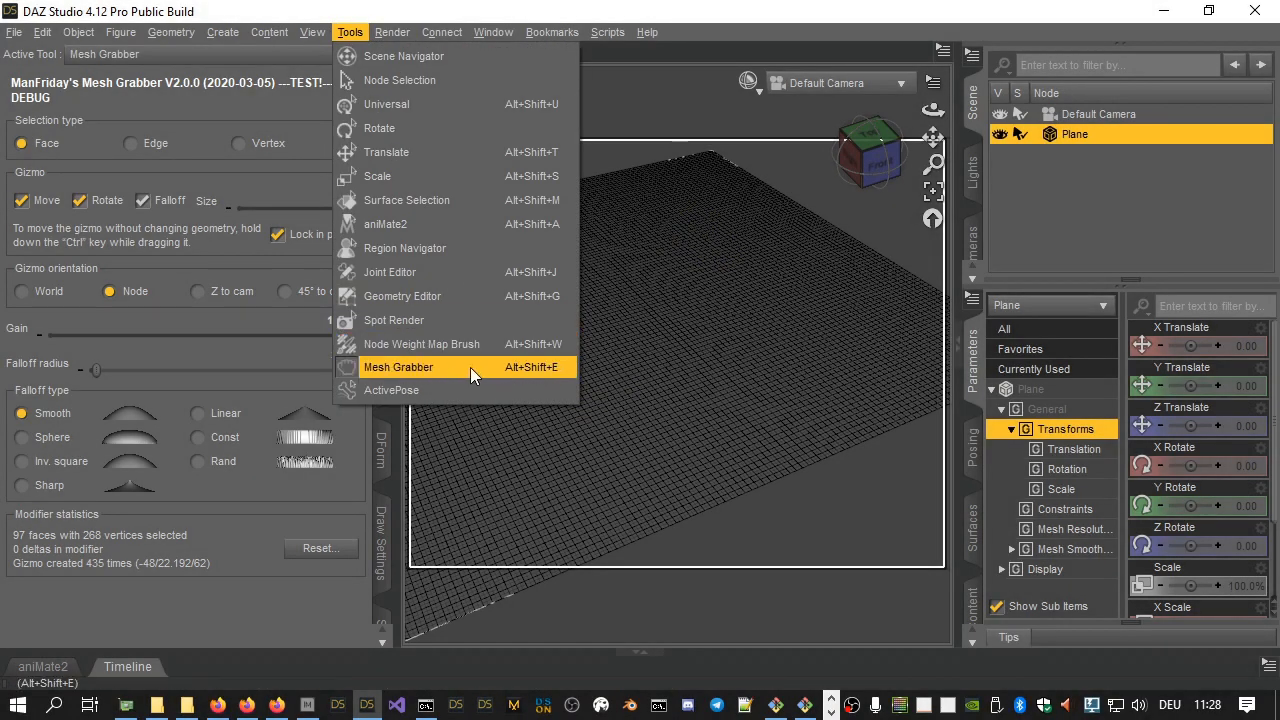
click(398, 368)
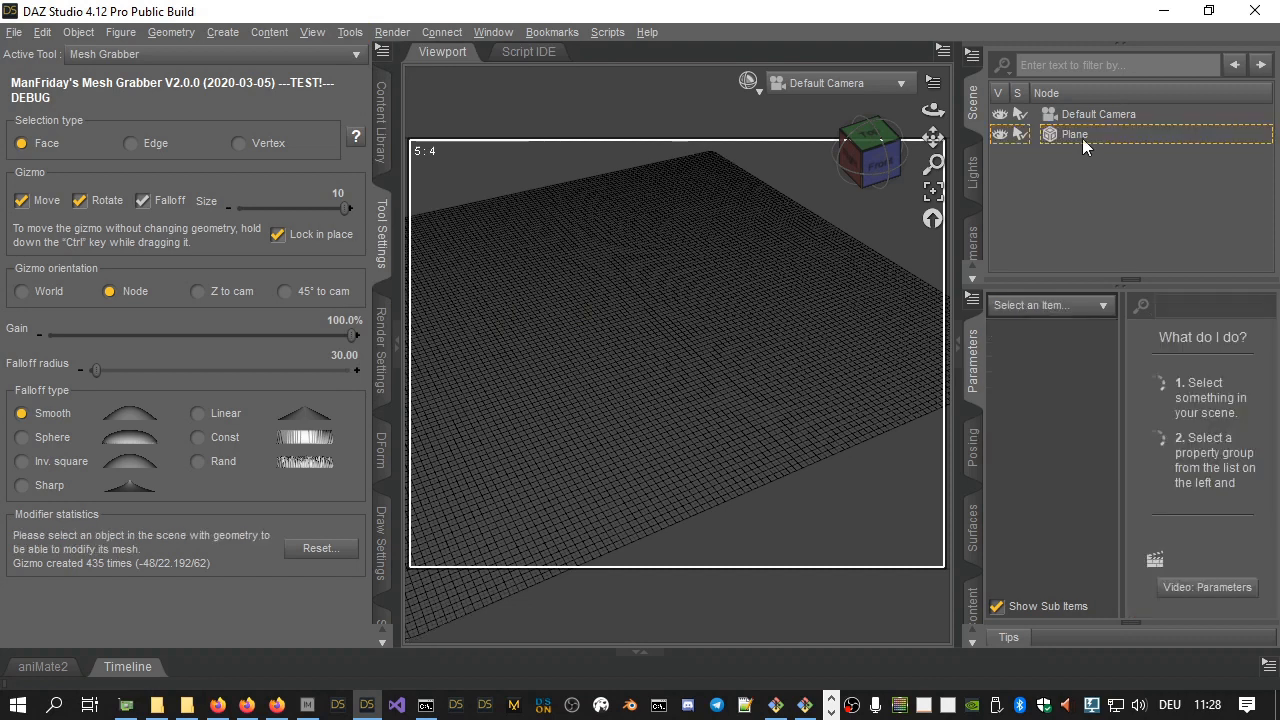
click(1076, 132)
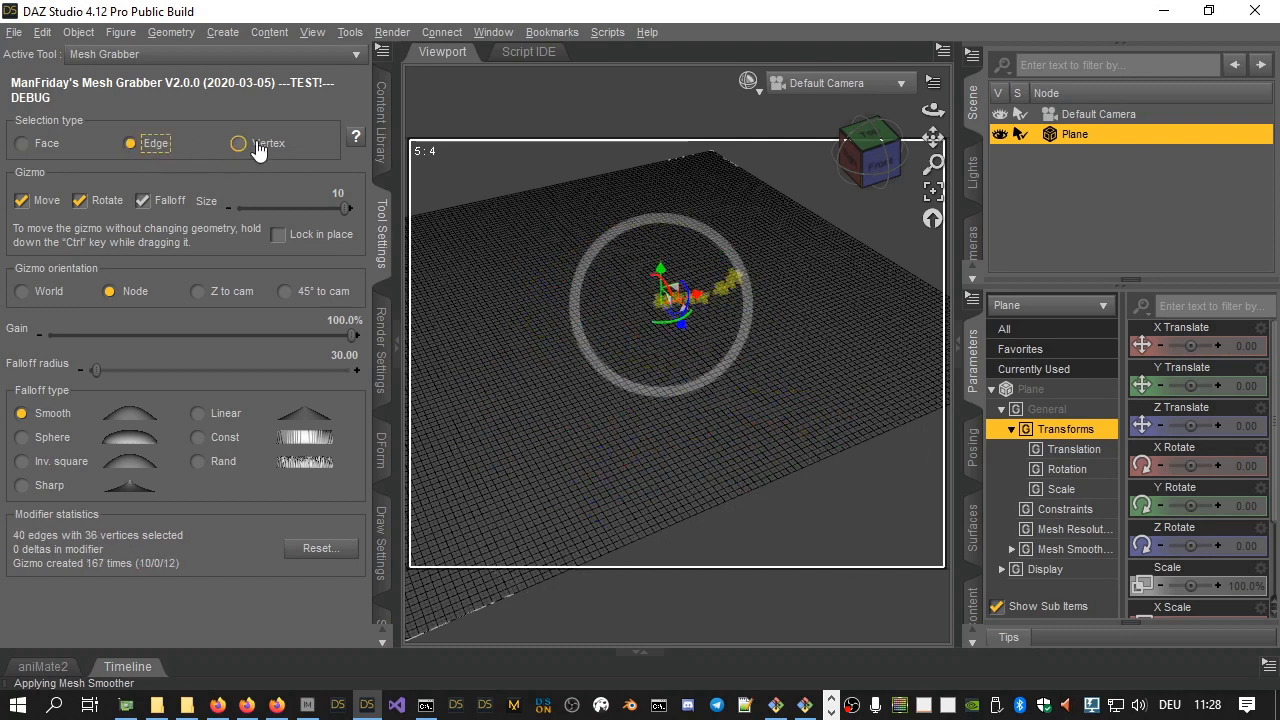
- With Face selection type, paint a winding trail of 129 faces across the plane
click(238, 144)
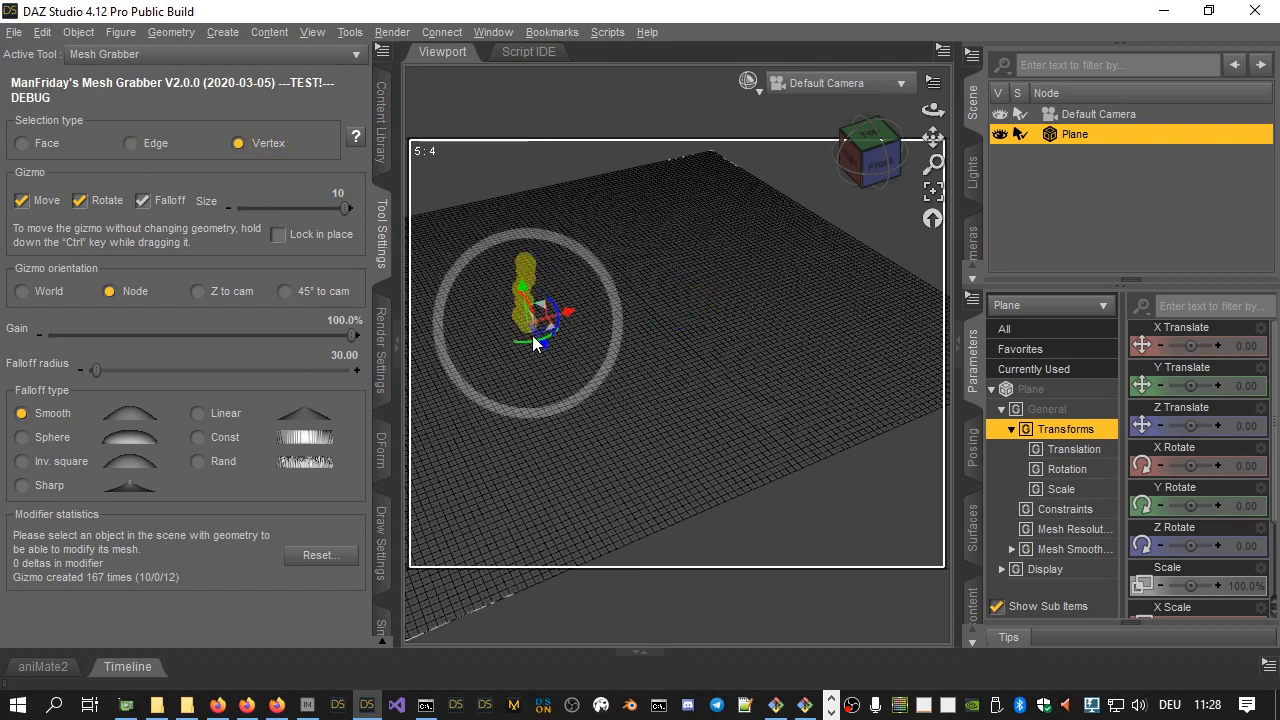
click(20, 144)
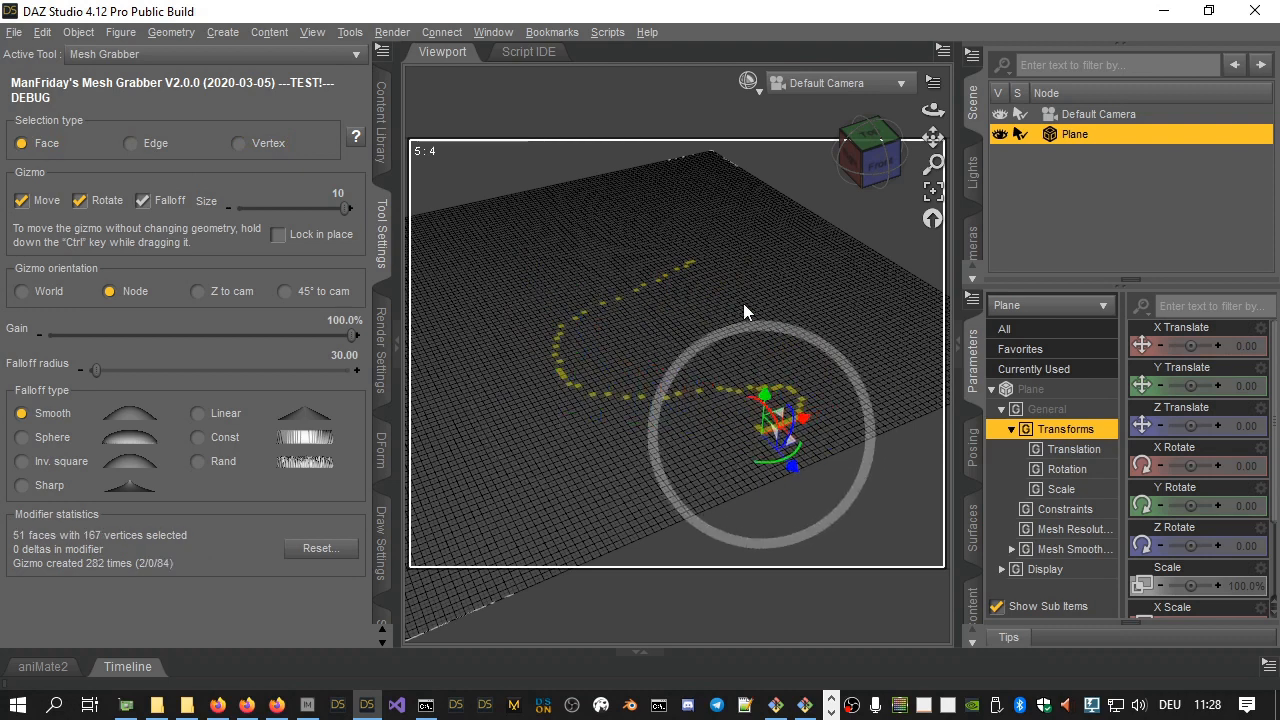
drag(744, 310, 600, 486)
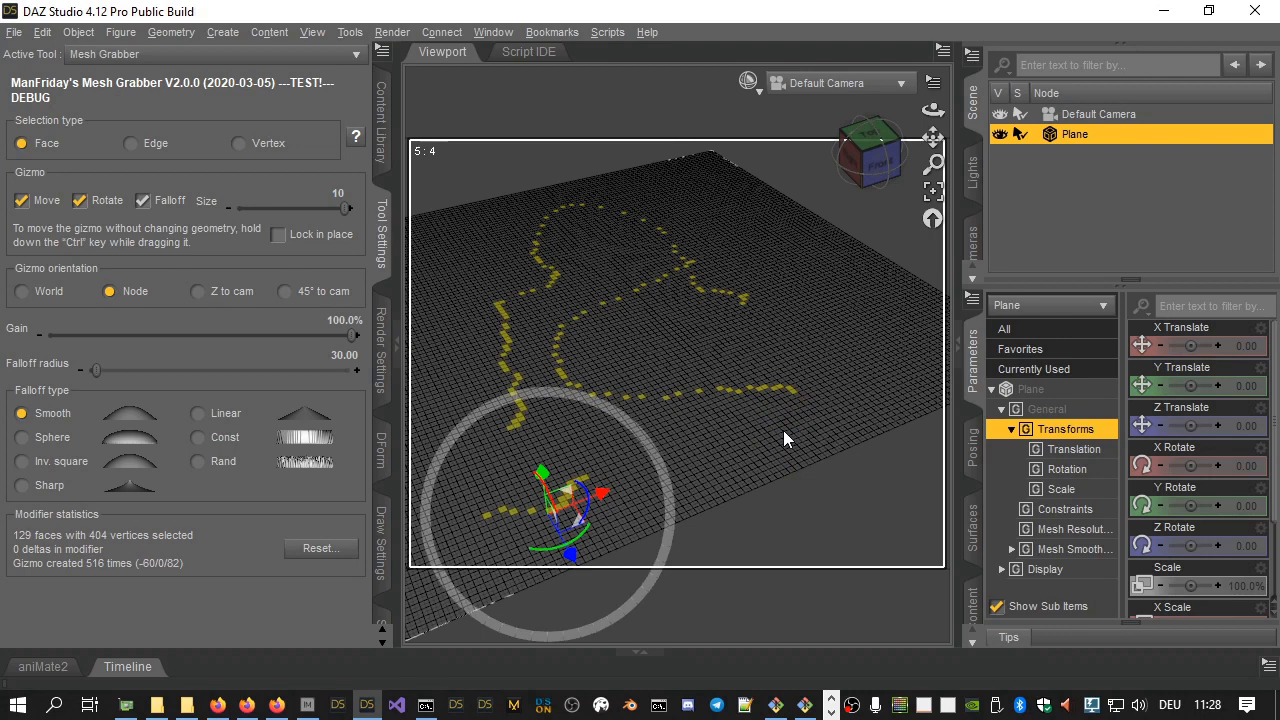
mouse_move(540, 476)
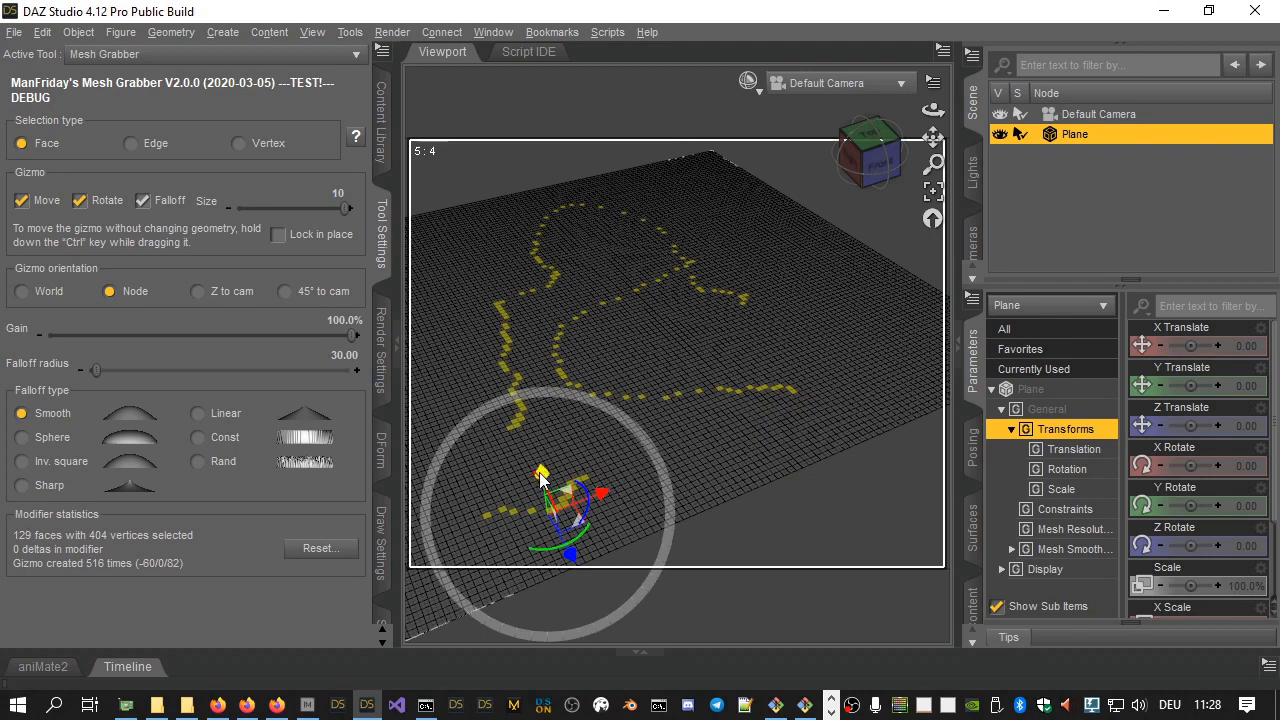
- Rotate the selected trail of faces around the grab centre with the gizmo's rotation ring
drag(540, 476, 536, 430)
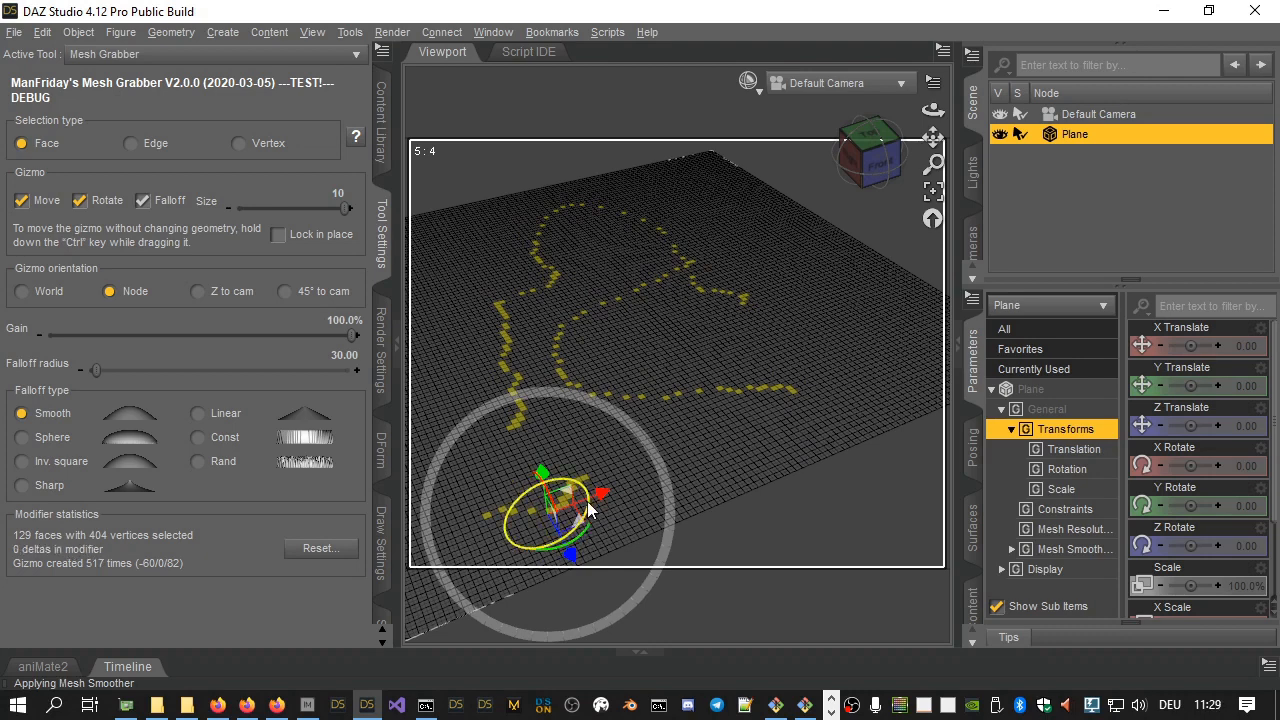
drag(570, 510, 578, 478)
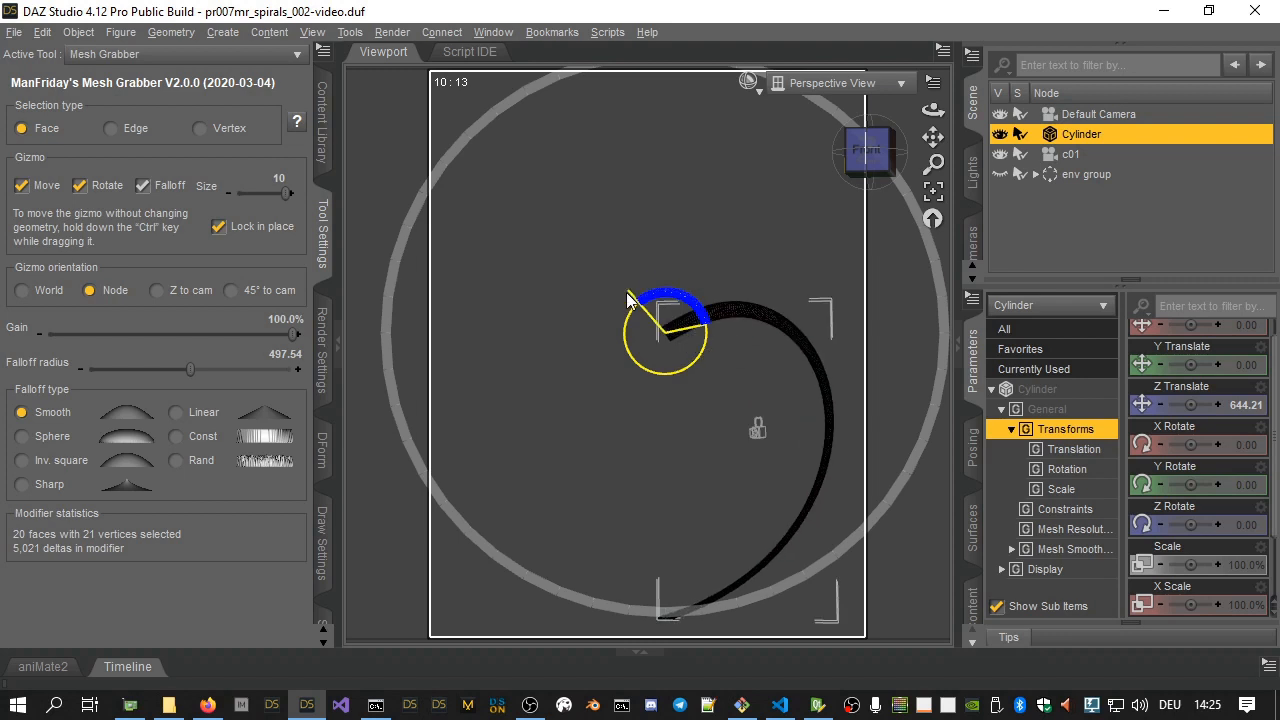
- Curl the cylinder tip further, then create a new cylinder primitive with 252 segments and 20 sides
drag(630, 300, 716, 336)
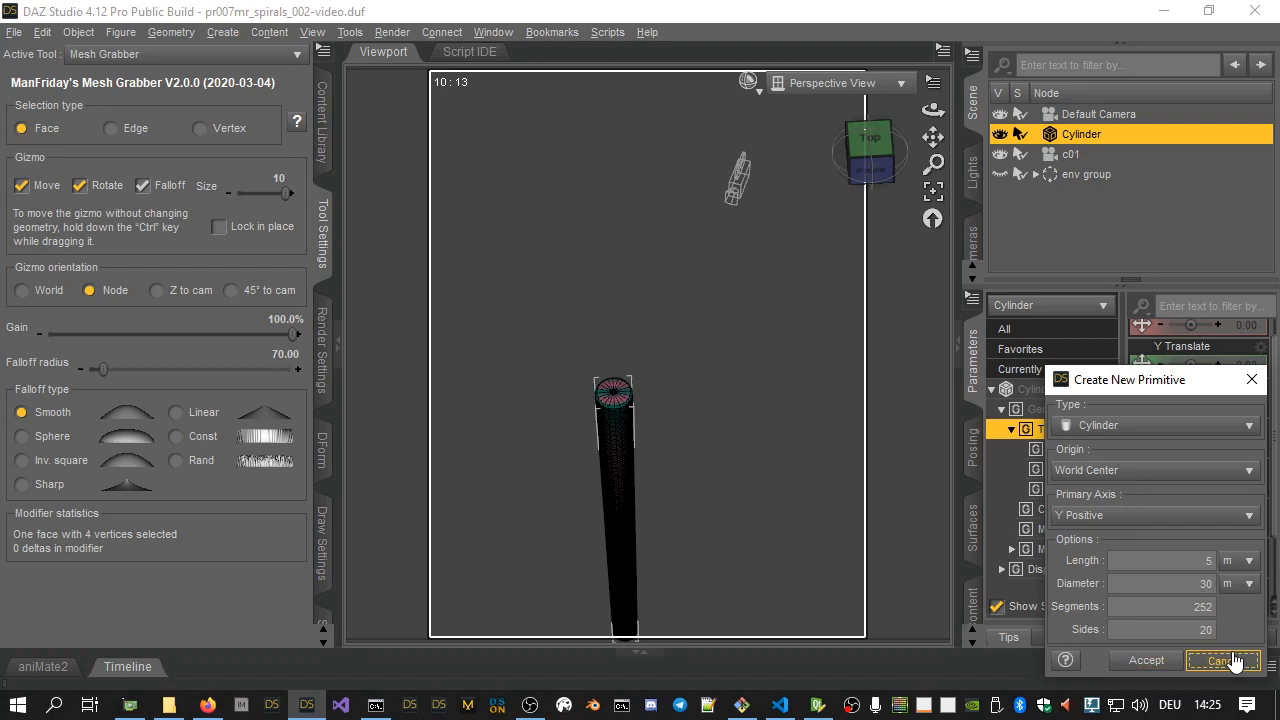
click(1220, 660)
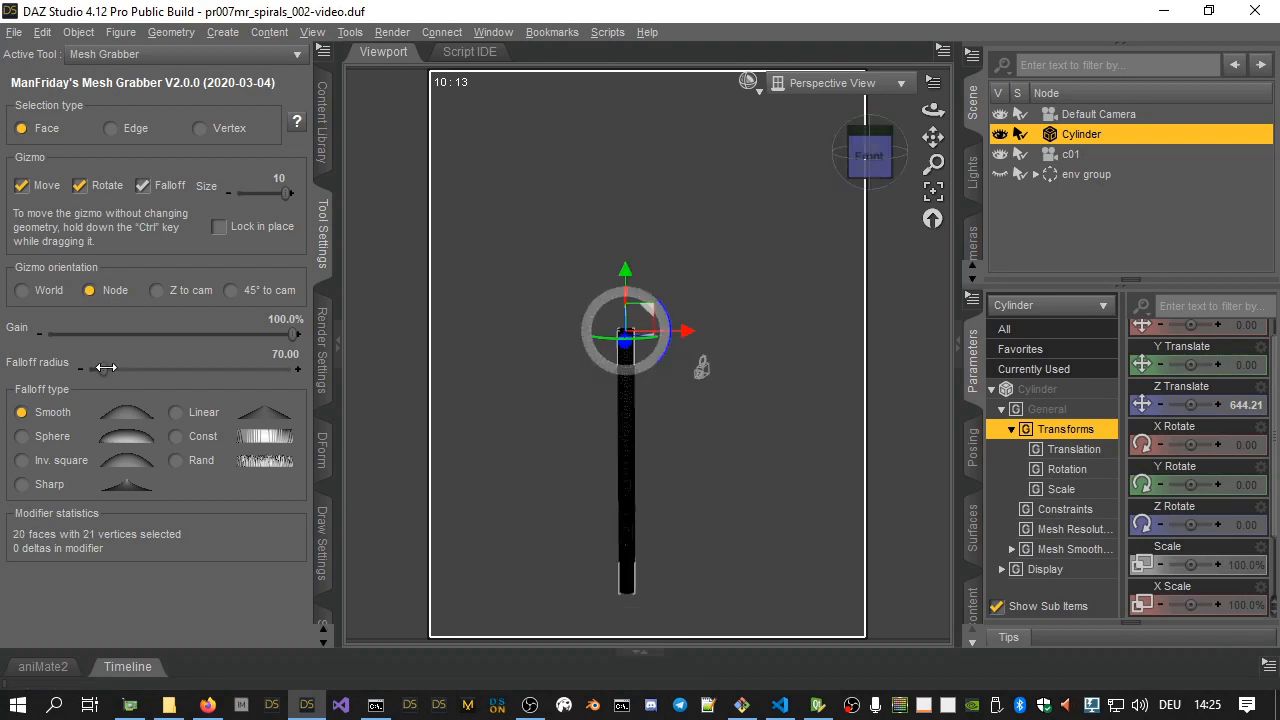
- Widen the Mesh Grabber falloff radius considerably with the slider
drag(108, 368, 170, 368)
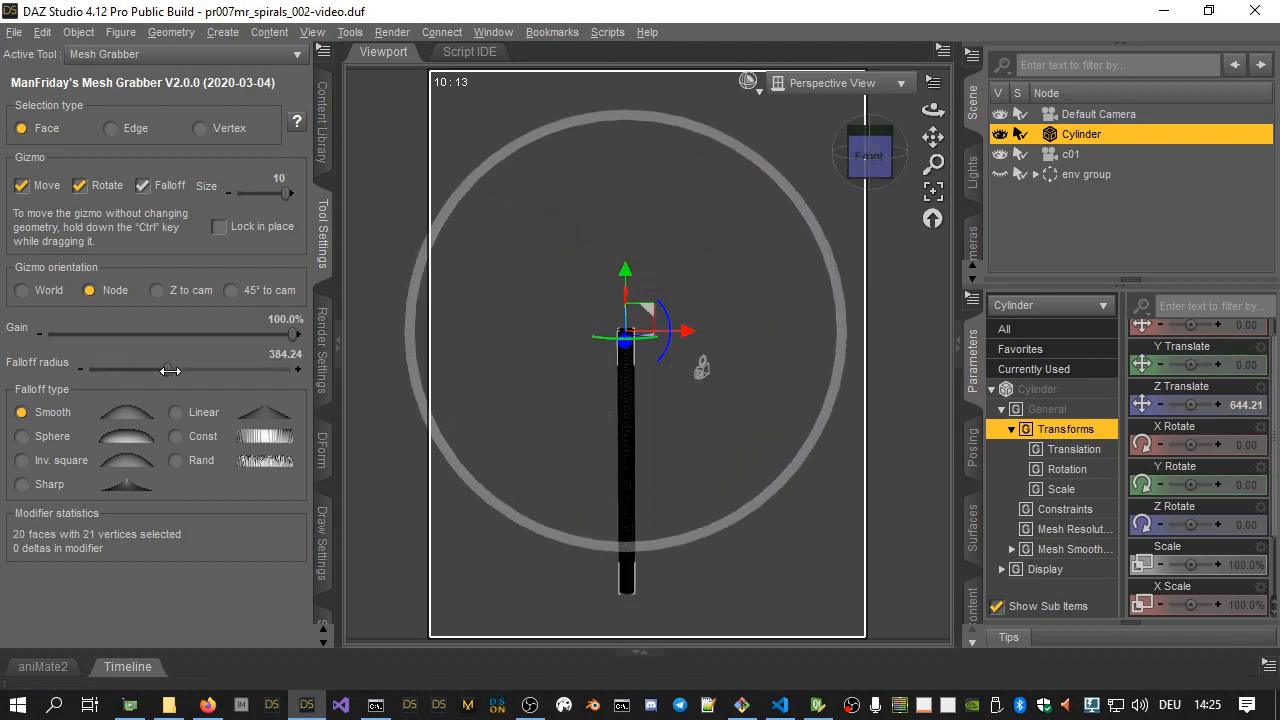
drag(170, 368, 184, 368)
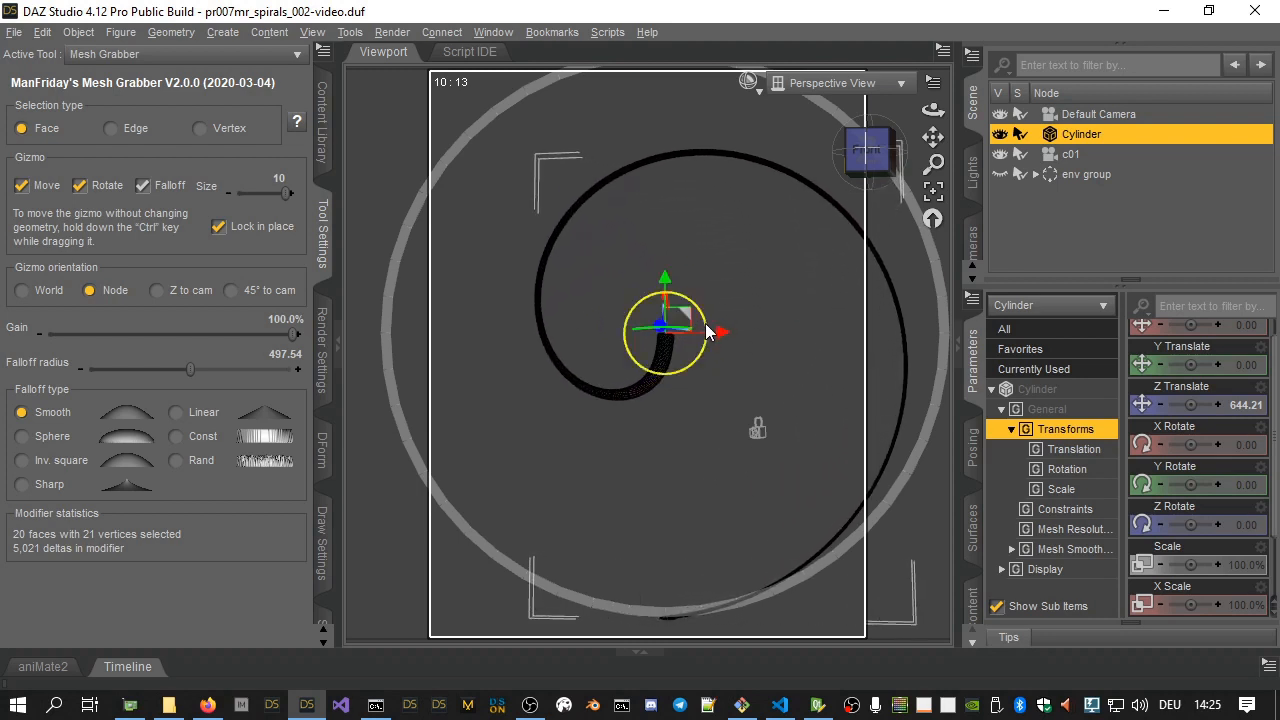
- Rotate the cylinder's top faces to curl it into a tightly coiled multi-turn spiral
drag(704, 330, 680, 284)
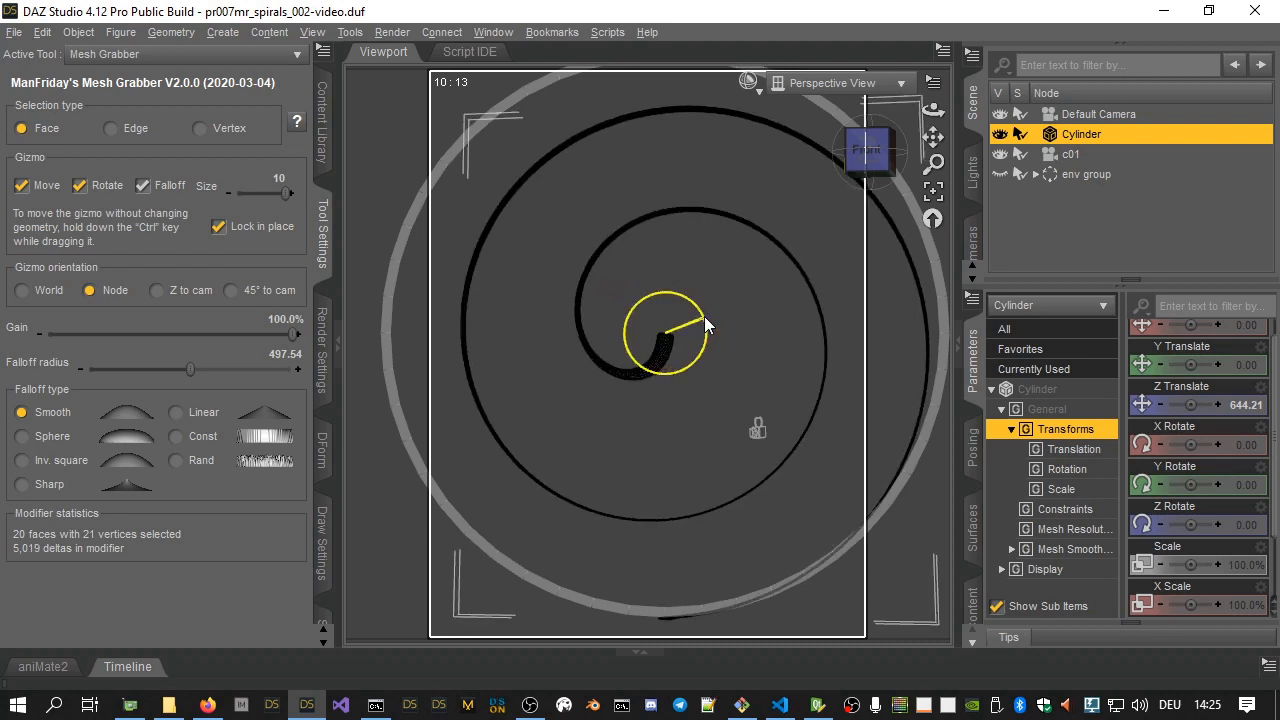
drag(704, 324, 736, 350)
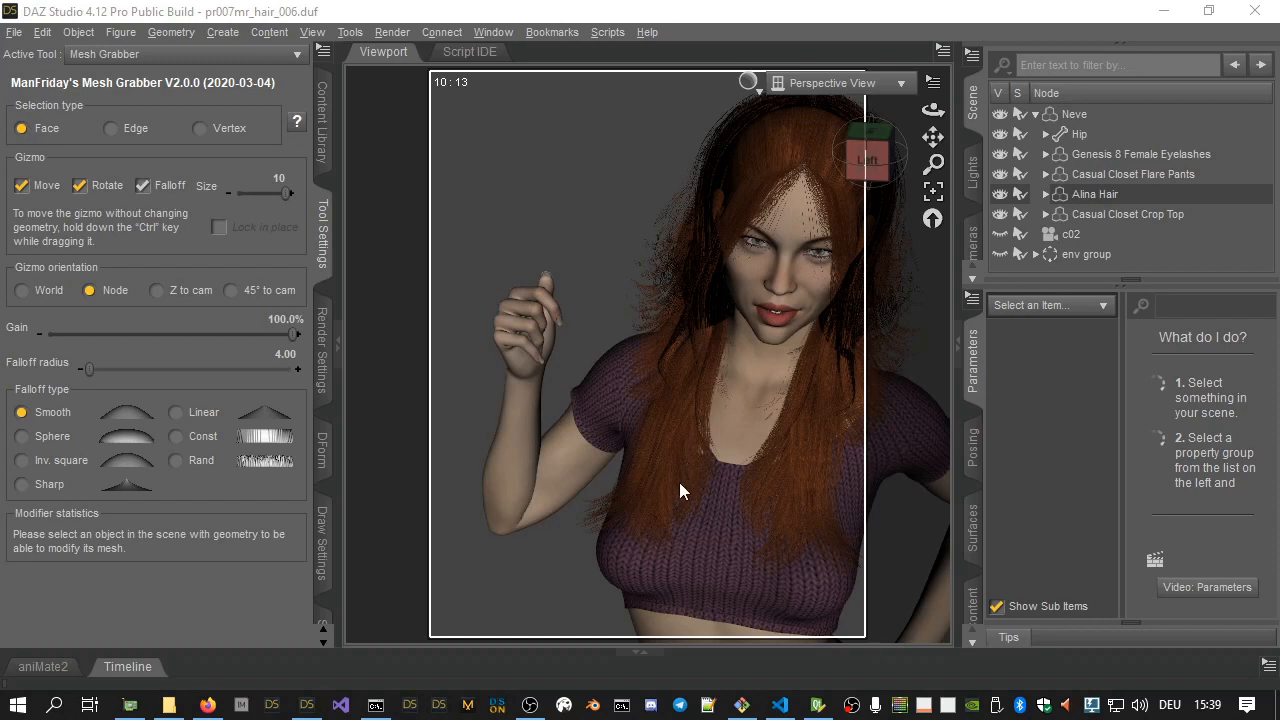
mouse_move(518, 322)
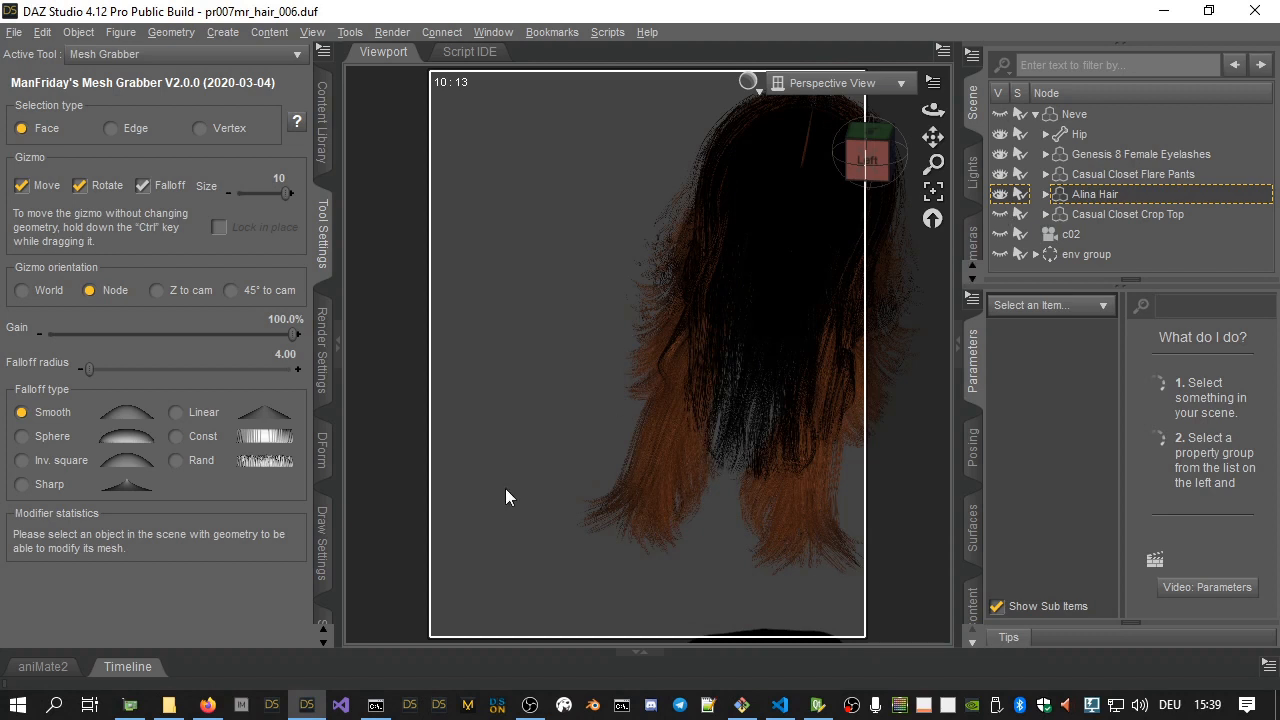
- Select Alina Hair, pick faces at the lower-left hair tips and grow the selection to about 590 faces
click(1094, 194)
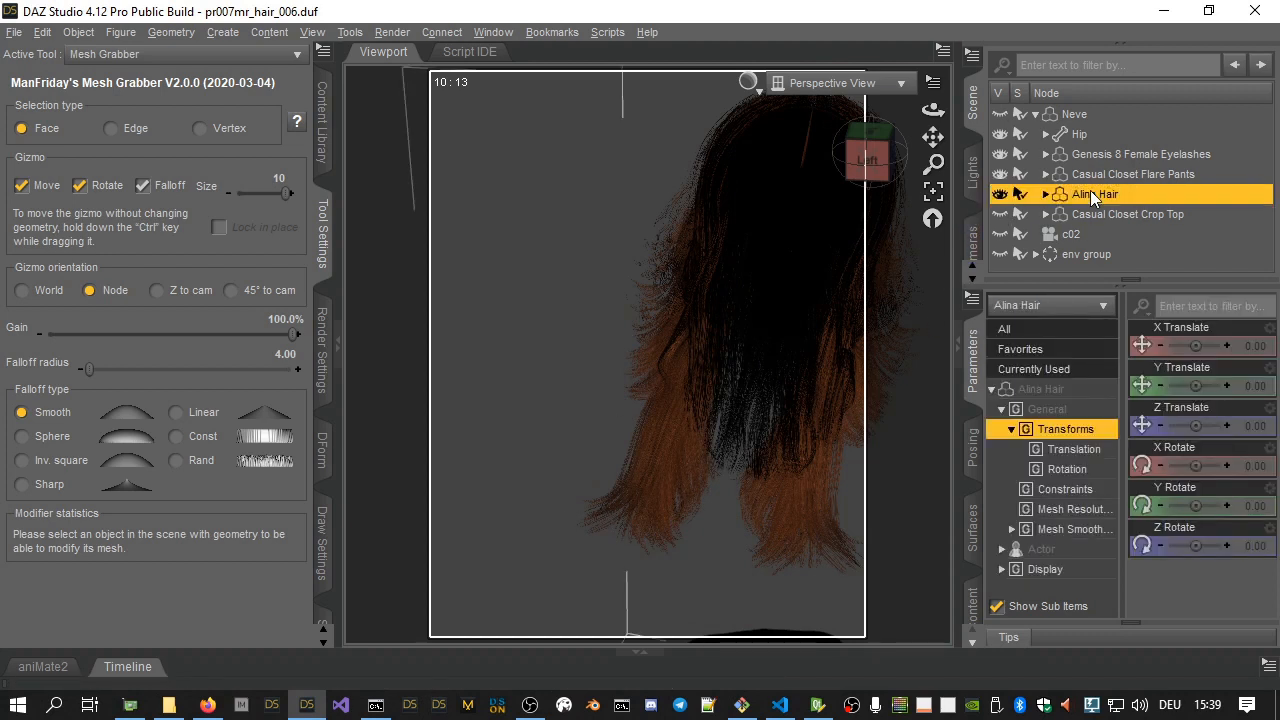
mouse_move(610, 546)
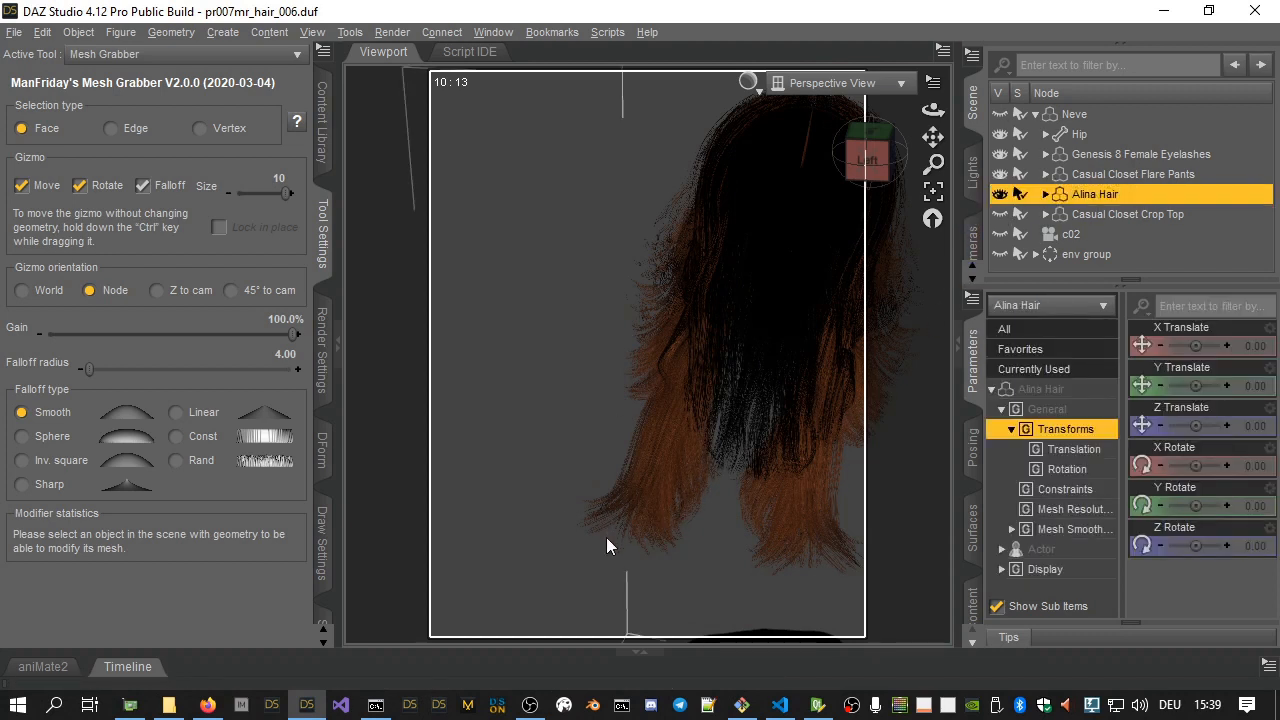
click(660, 530)
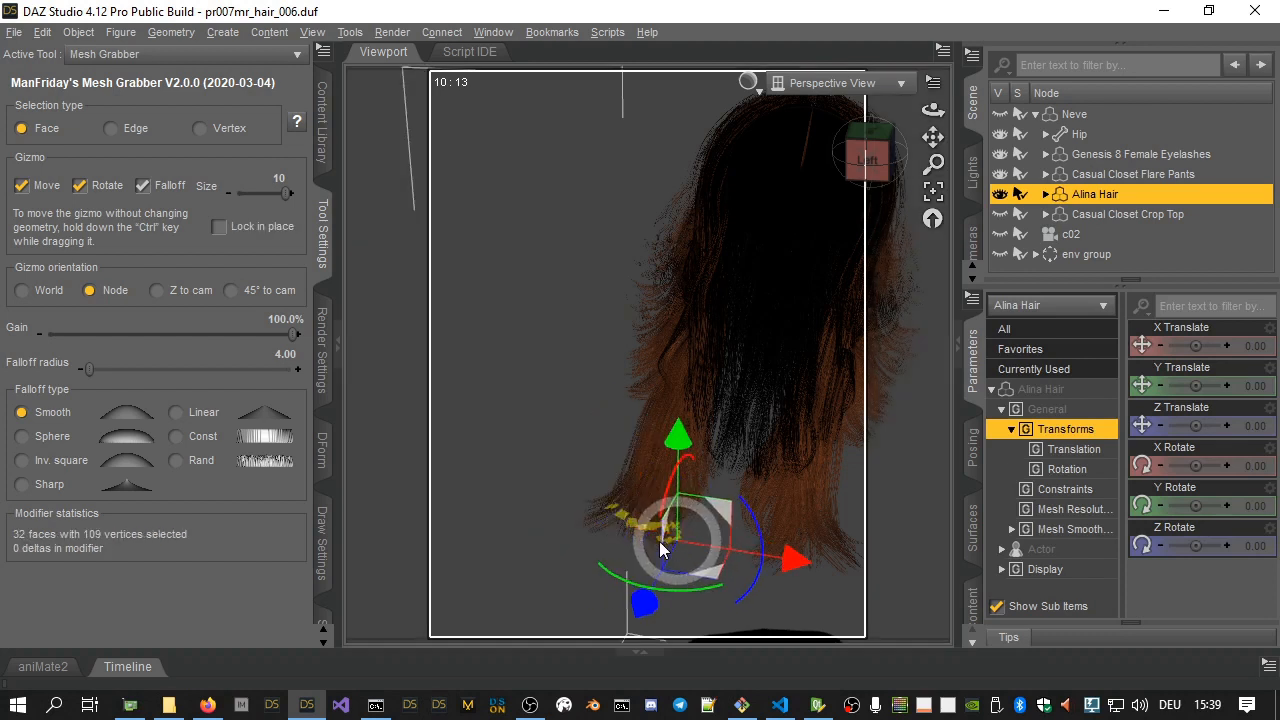
drag(660, 550, 620, 524)
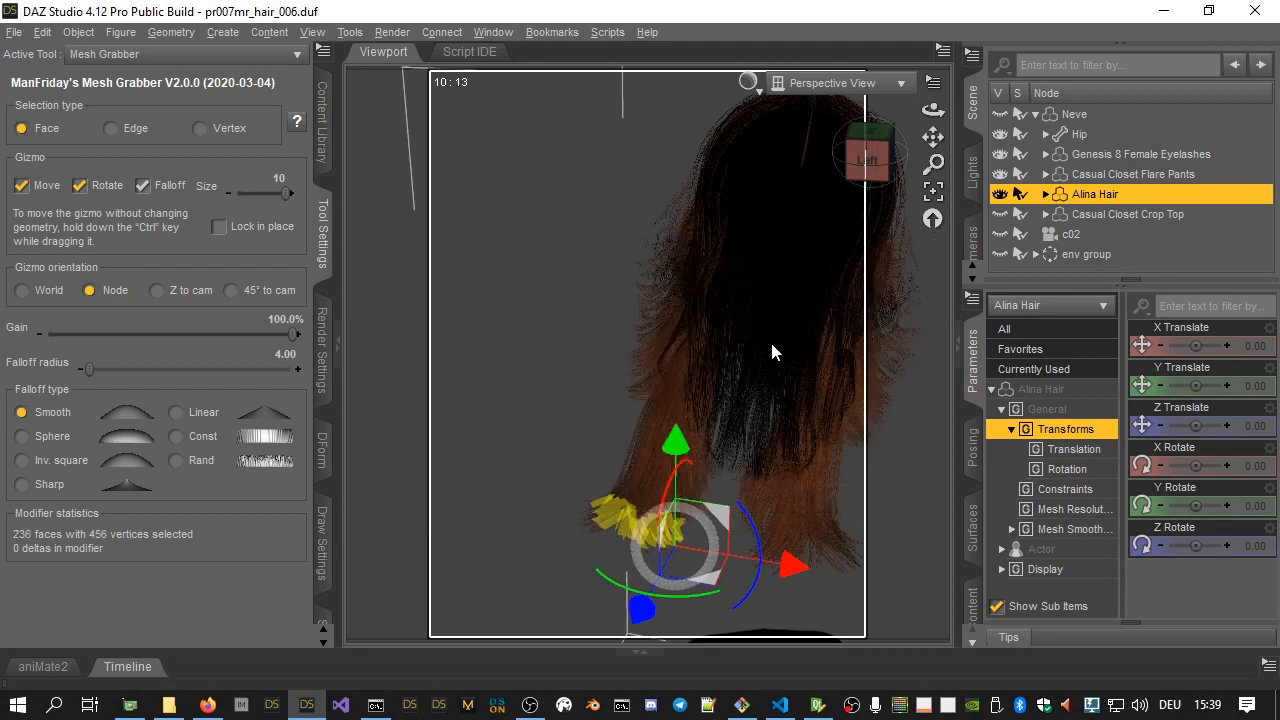
right_click(770, 352)
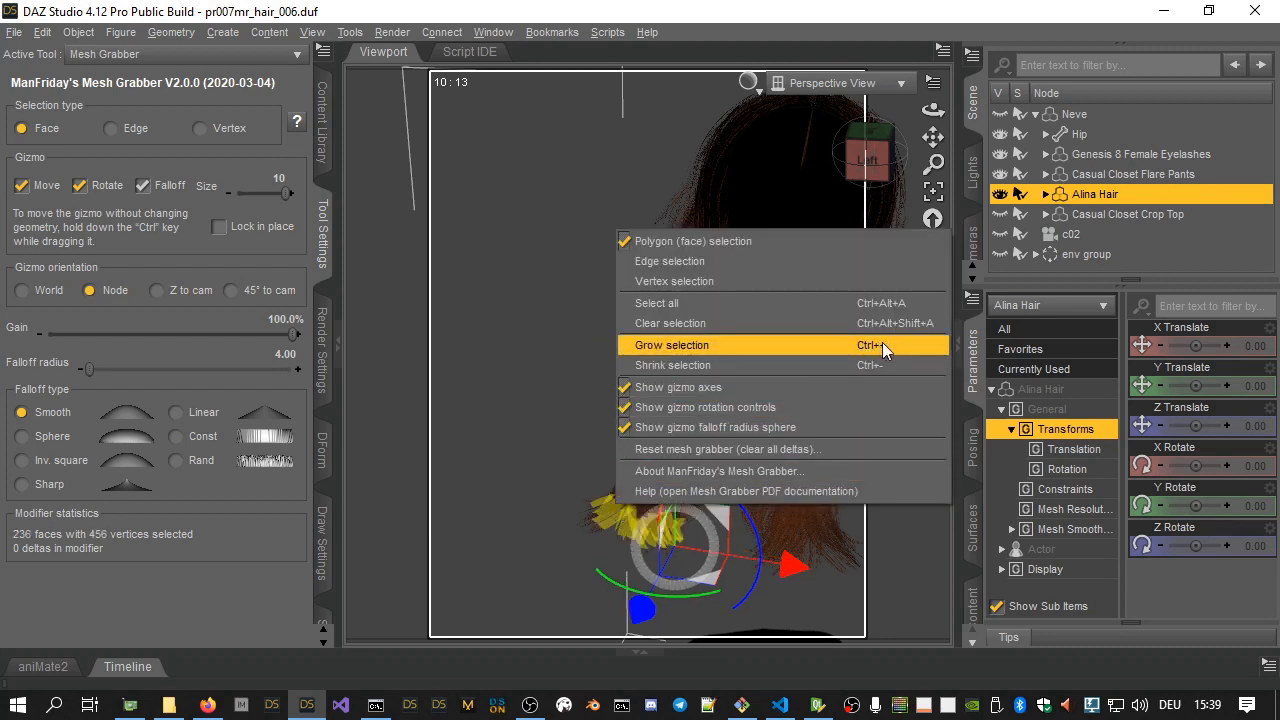
click(672, 344)
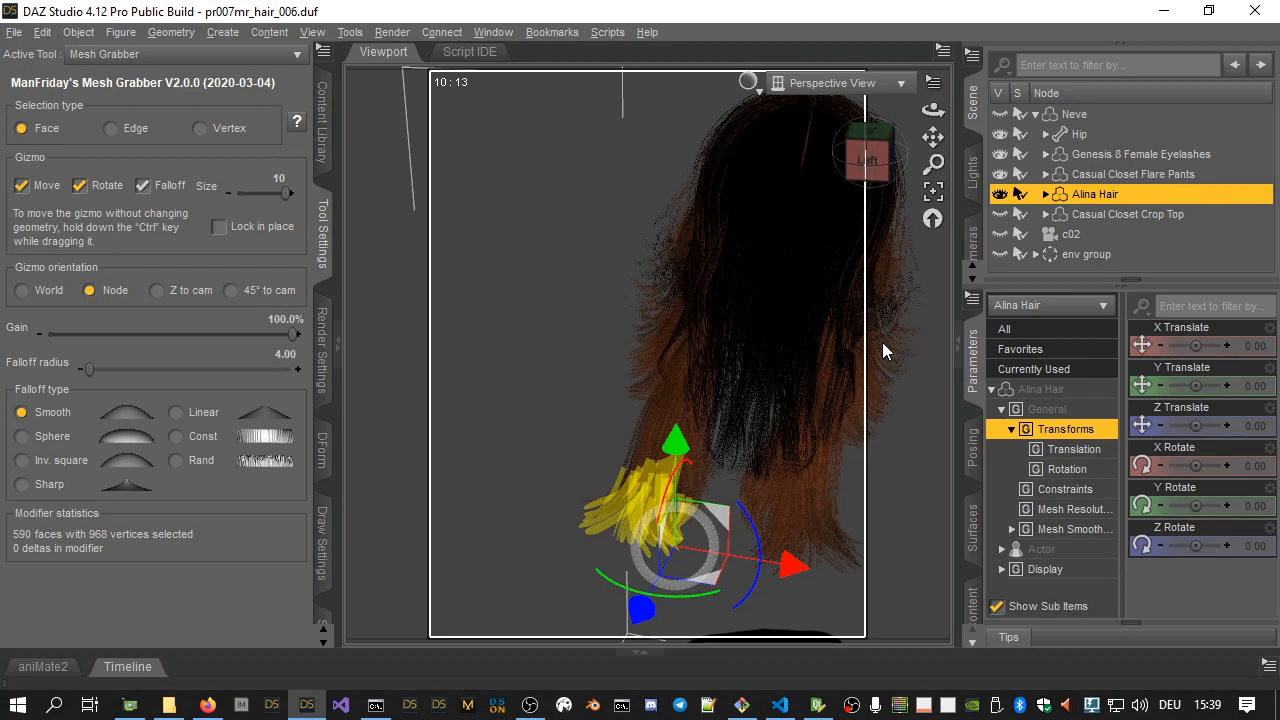
mouse_move(1004, 220)
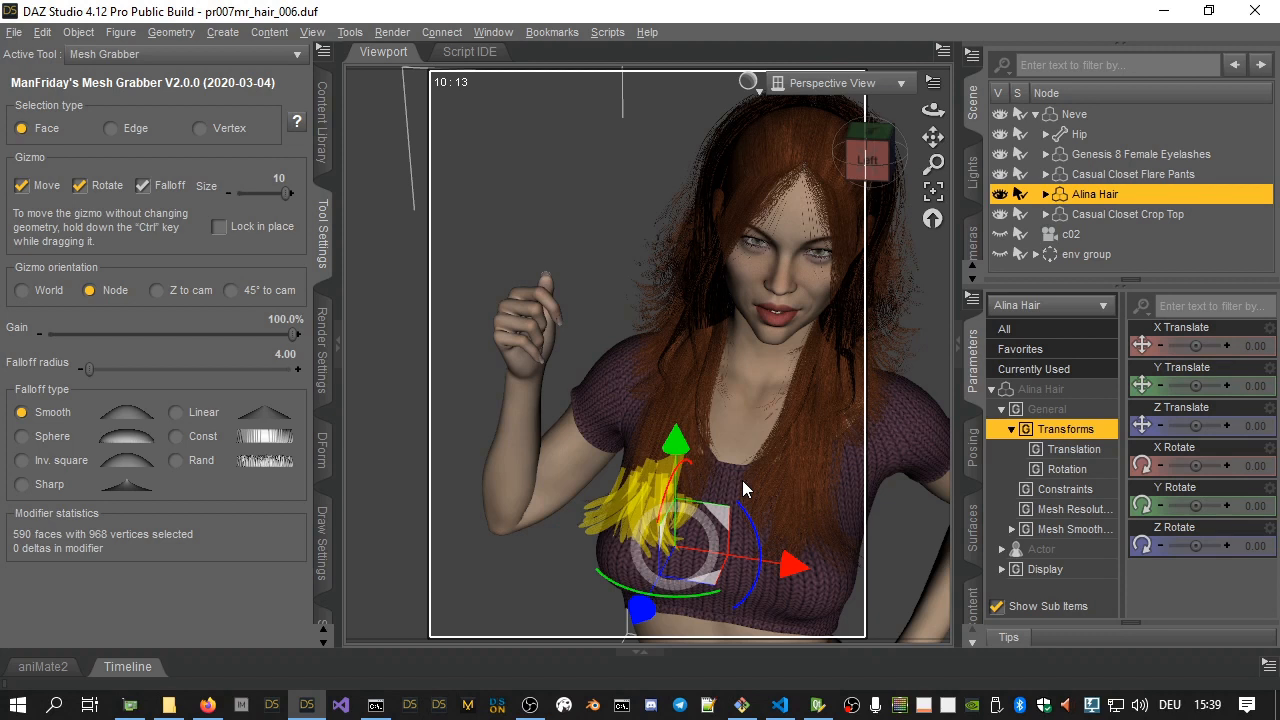
mouse_move(372, 264)
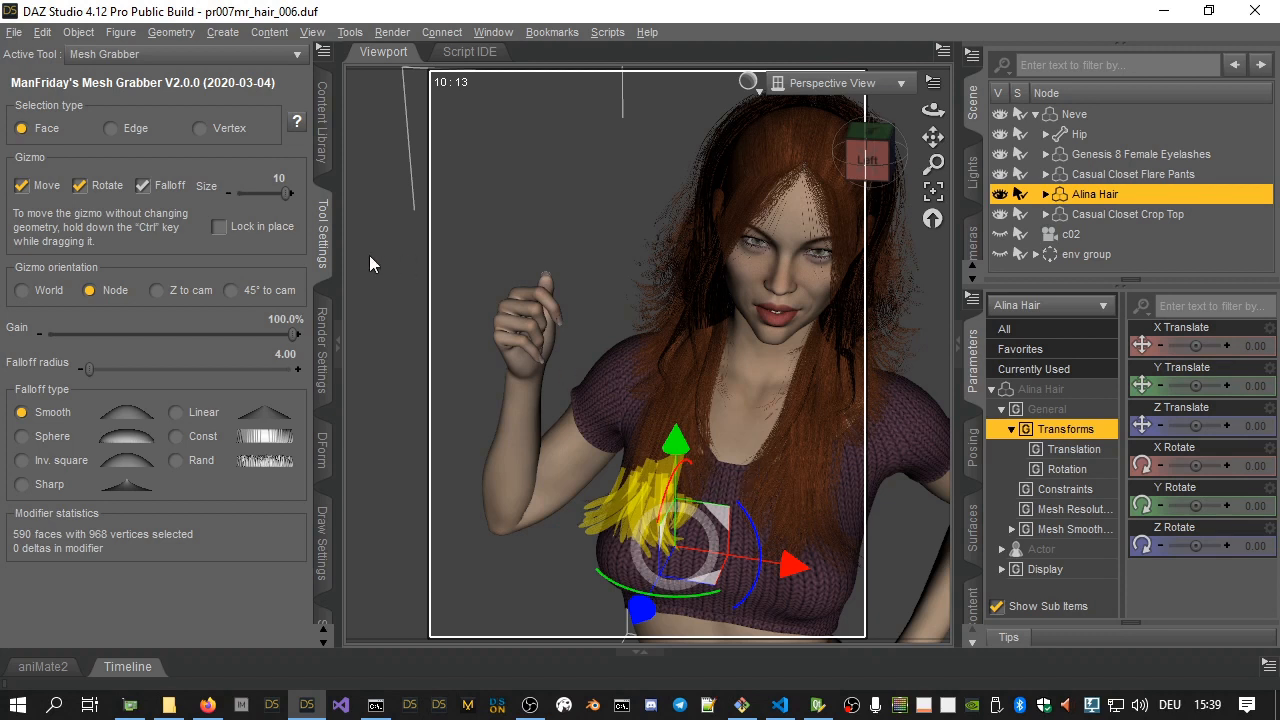
- Set the Mesh Grabber gizmo orientation to 'Z to cam' while viewing the figure from the front
click(232, 290)
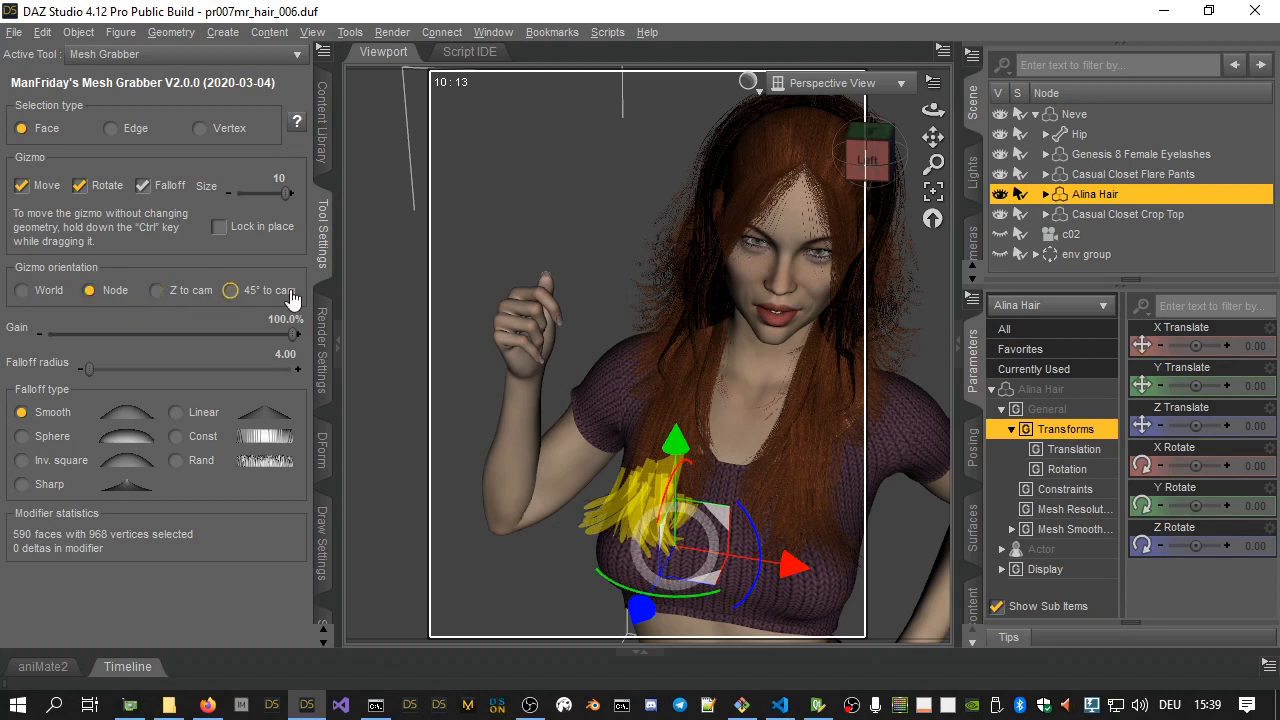
click(156, 290)
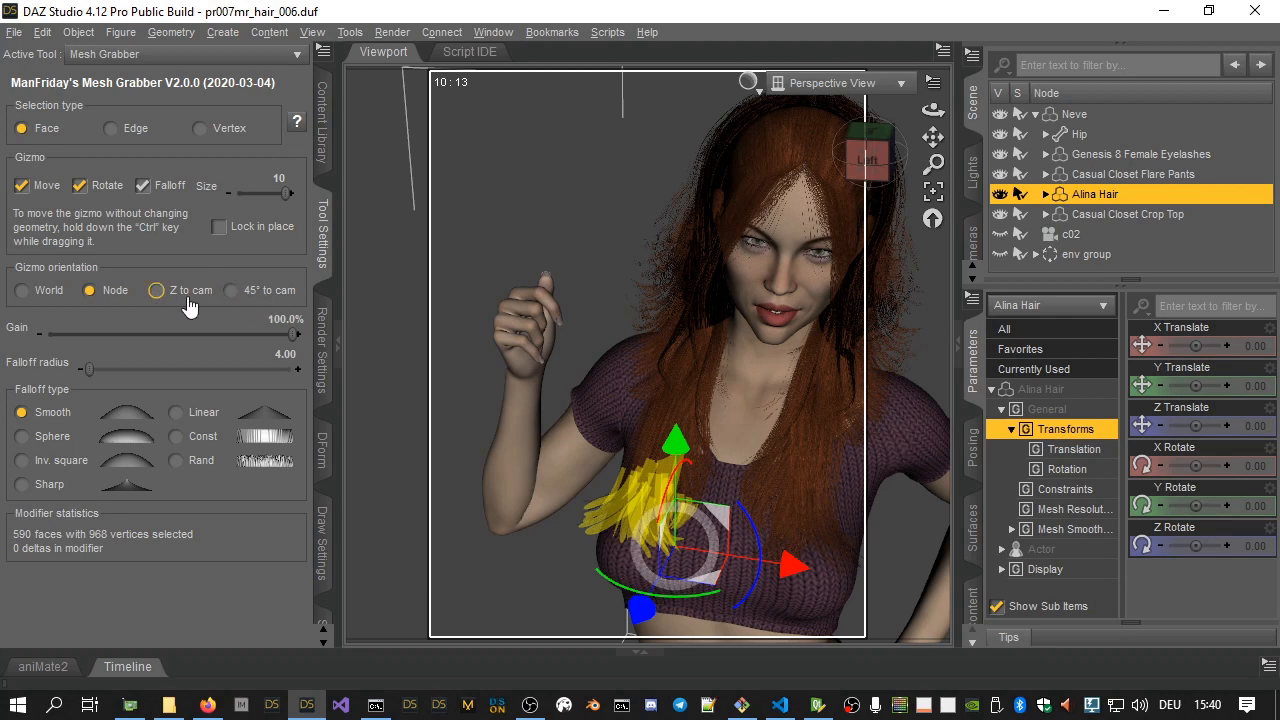
mouse_move(190, 304)
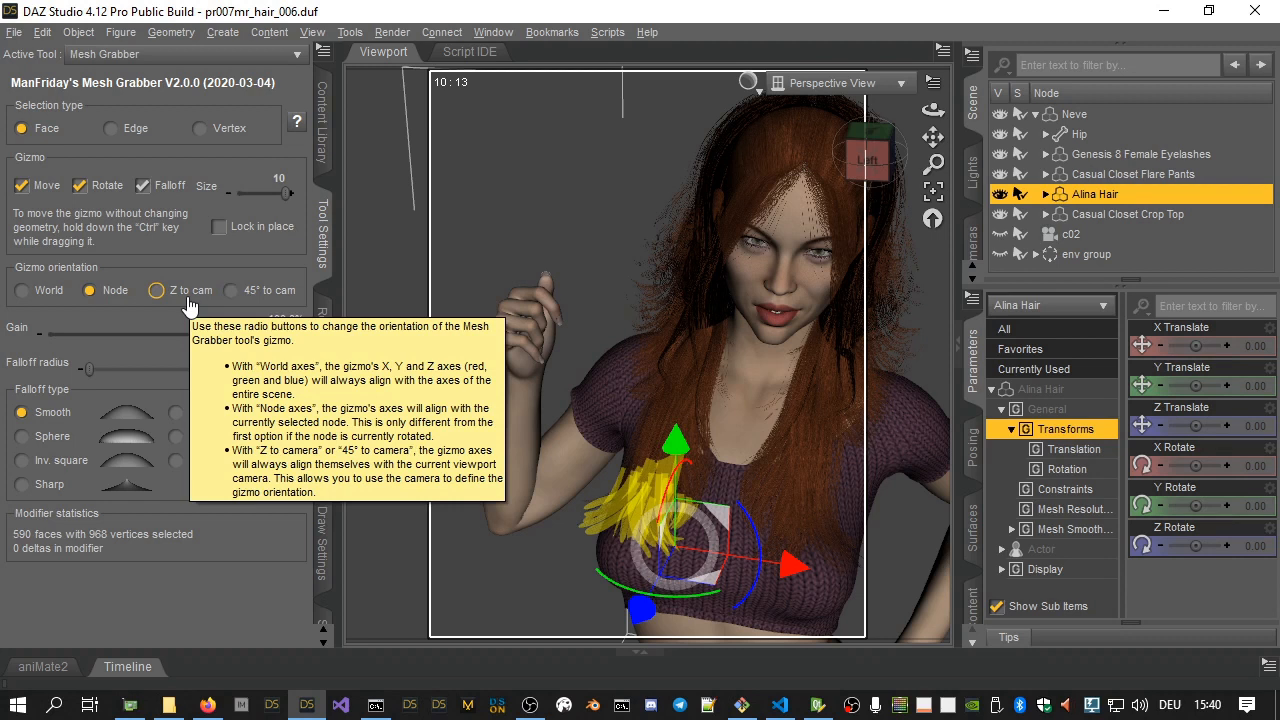
click(156, 290)
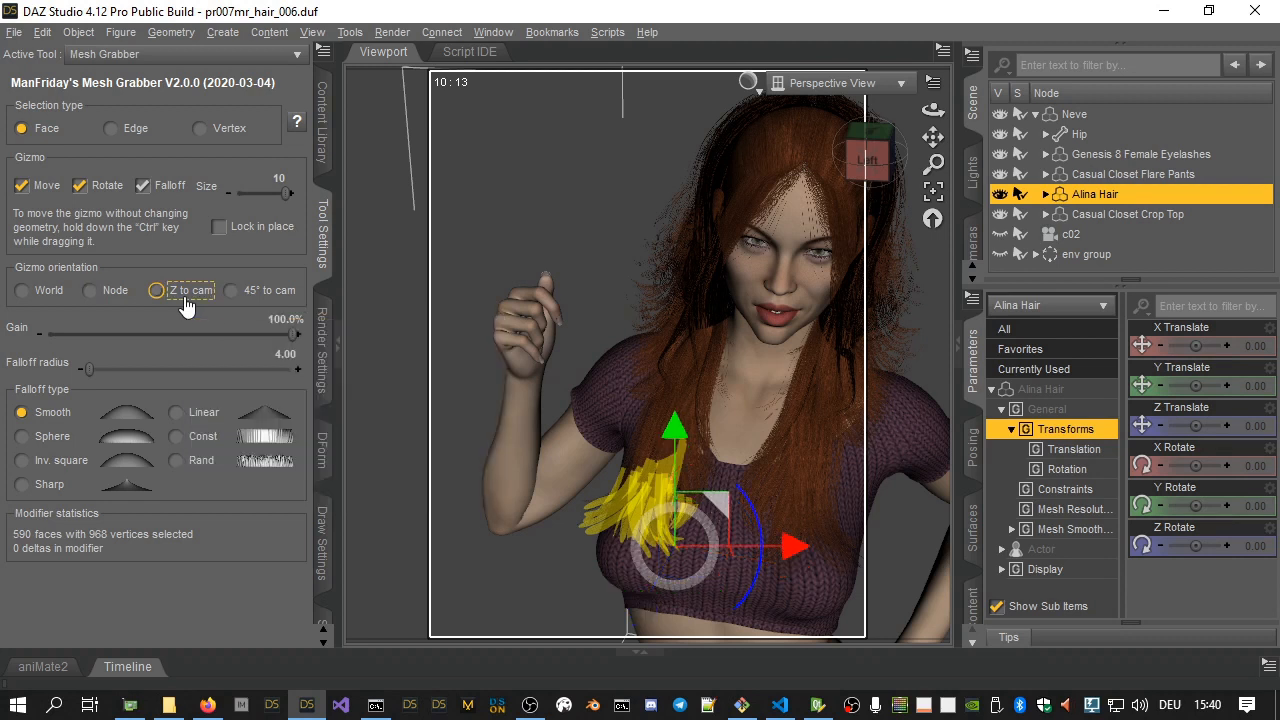
click(156, 290)
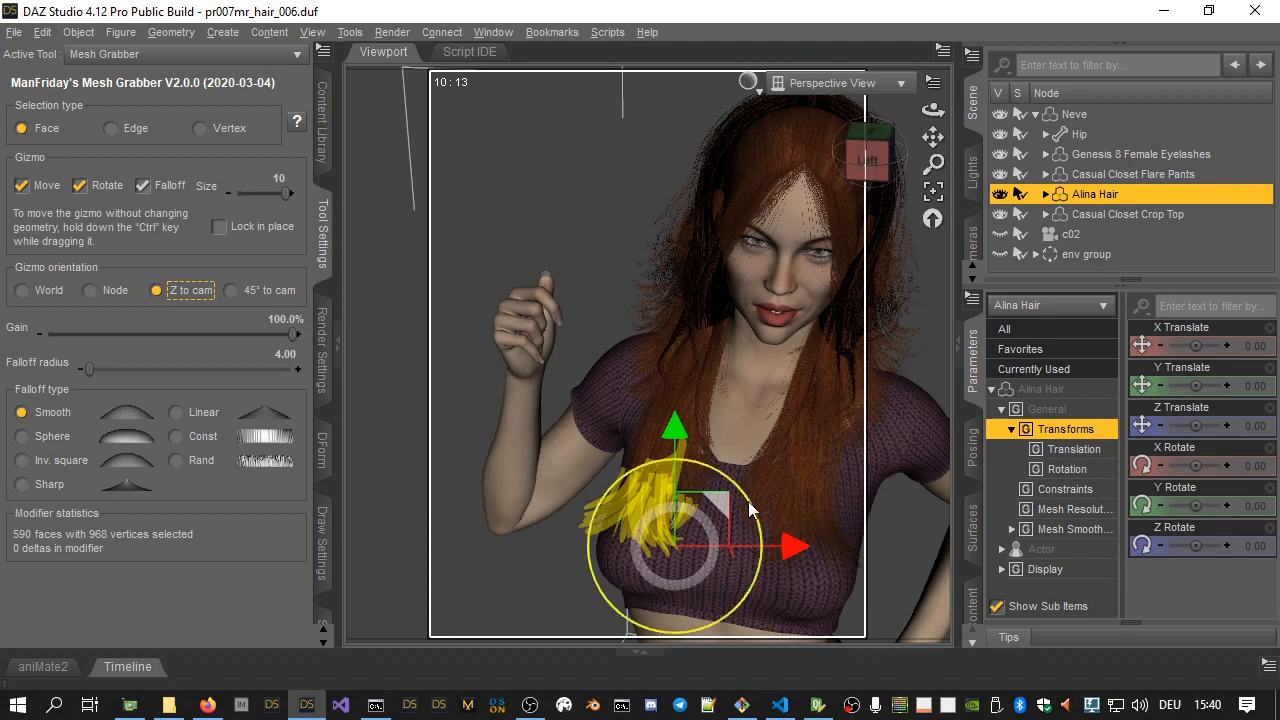
mouse_move(758, 518)
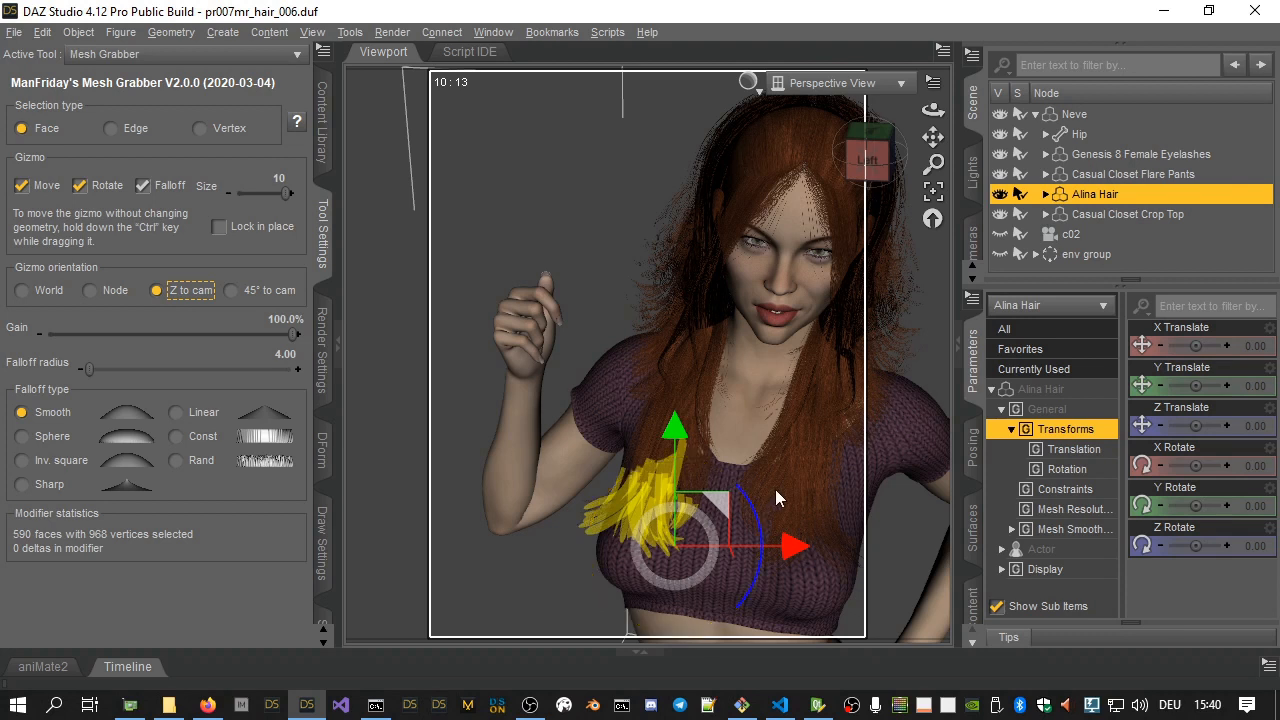
mouse_move(800, 404)
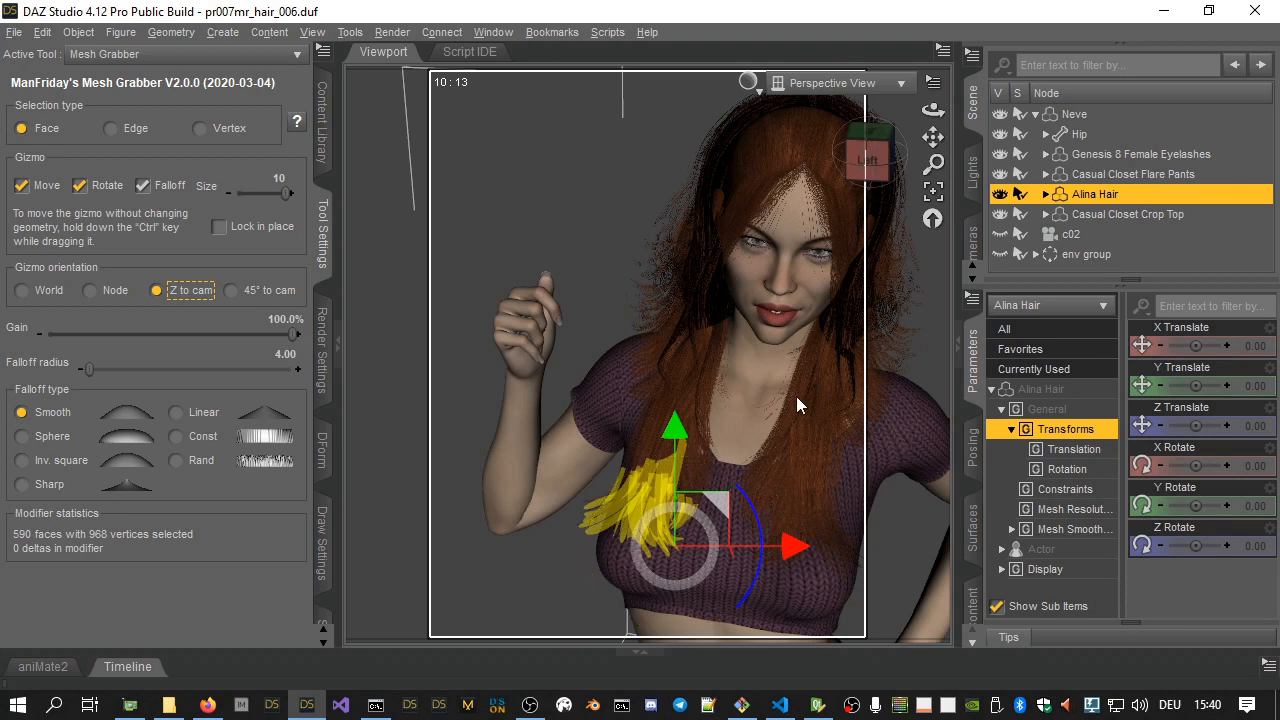
mouse_move(800, 414)
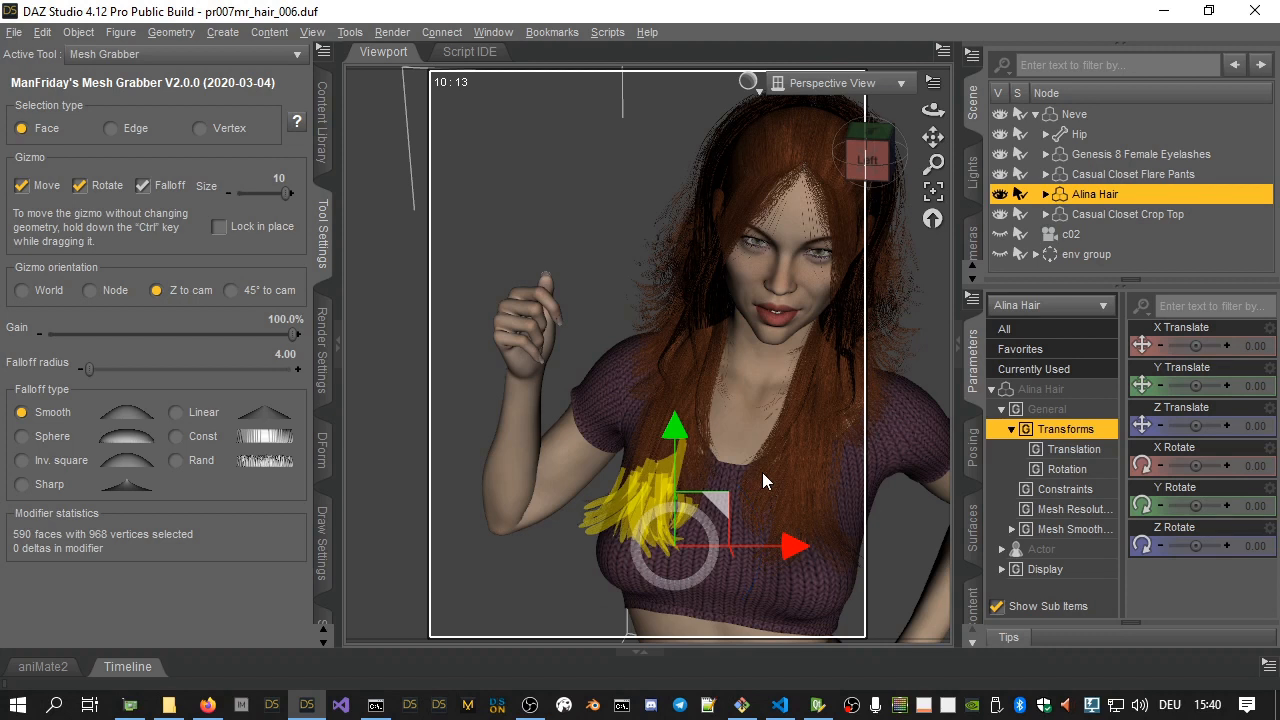
mouse_move(728, 504)
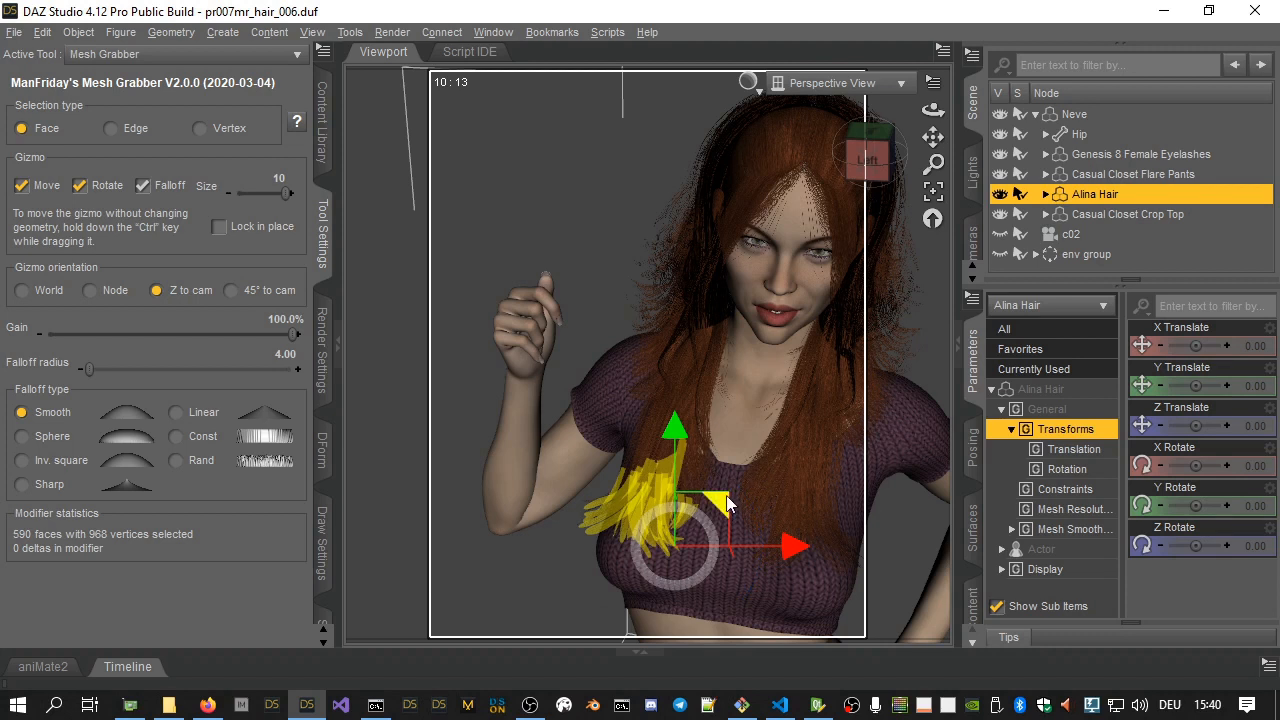
- Enable Lock in place and rotate the selected hair tips up into the woman's raised hand
click(218, 228)
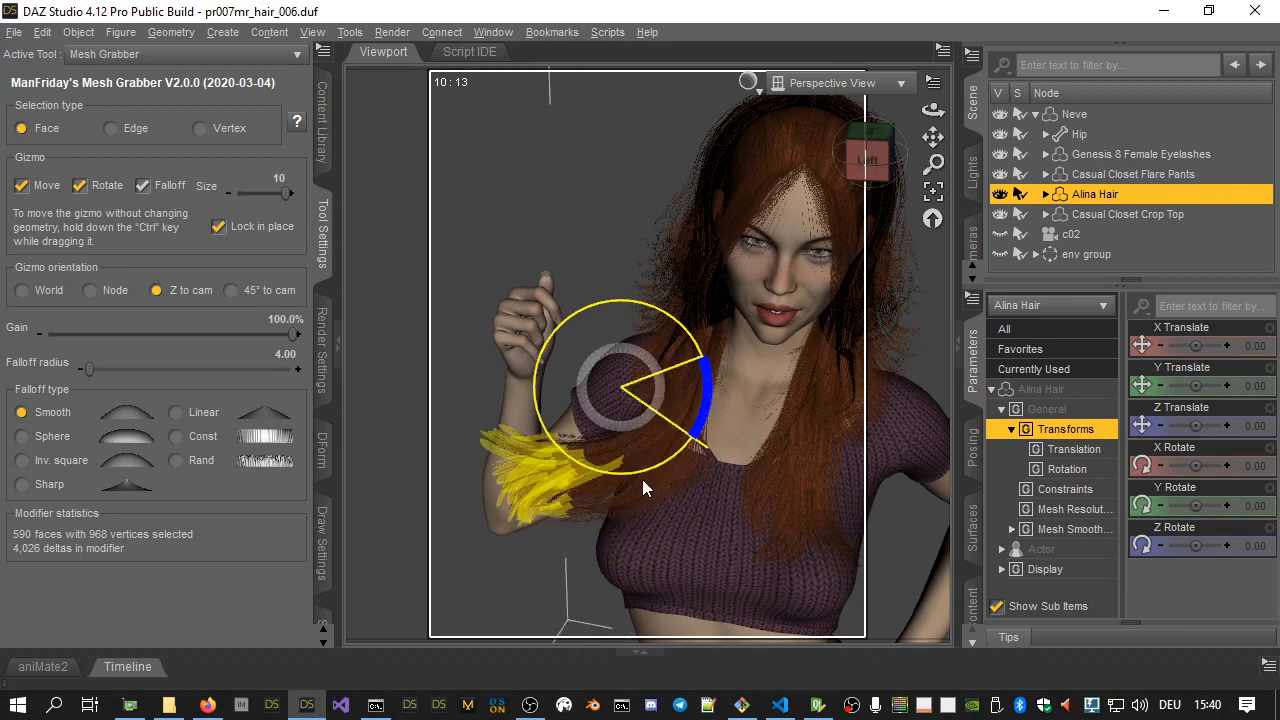
drag(644, 488, 560, 476)
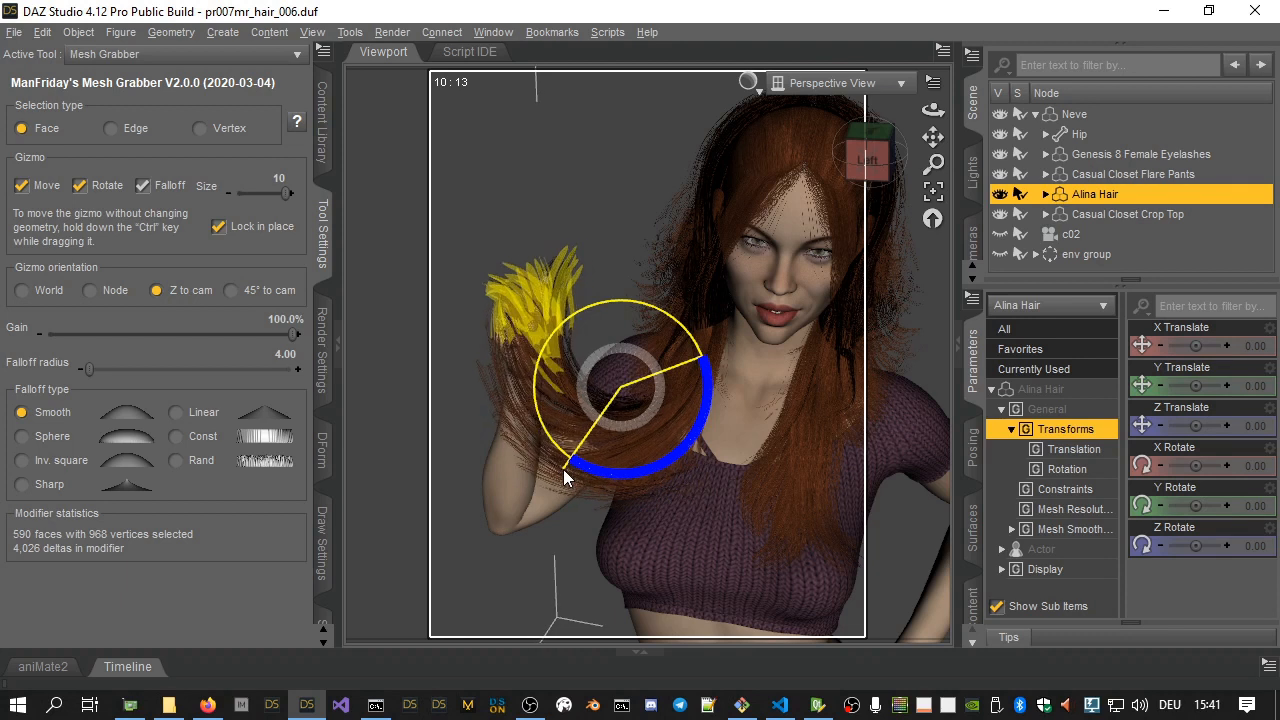
drag(564, 476, 764, 460)
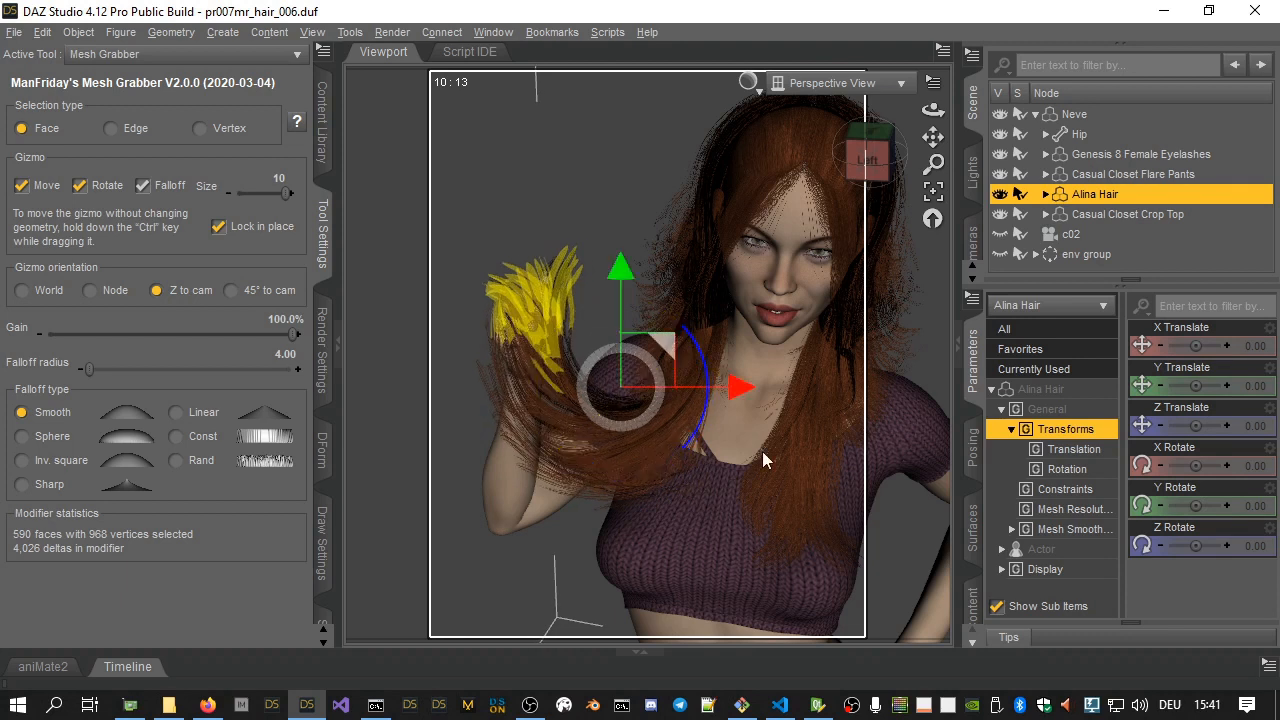
mouse_move(664, 356)
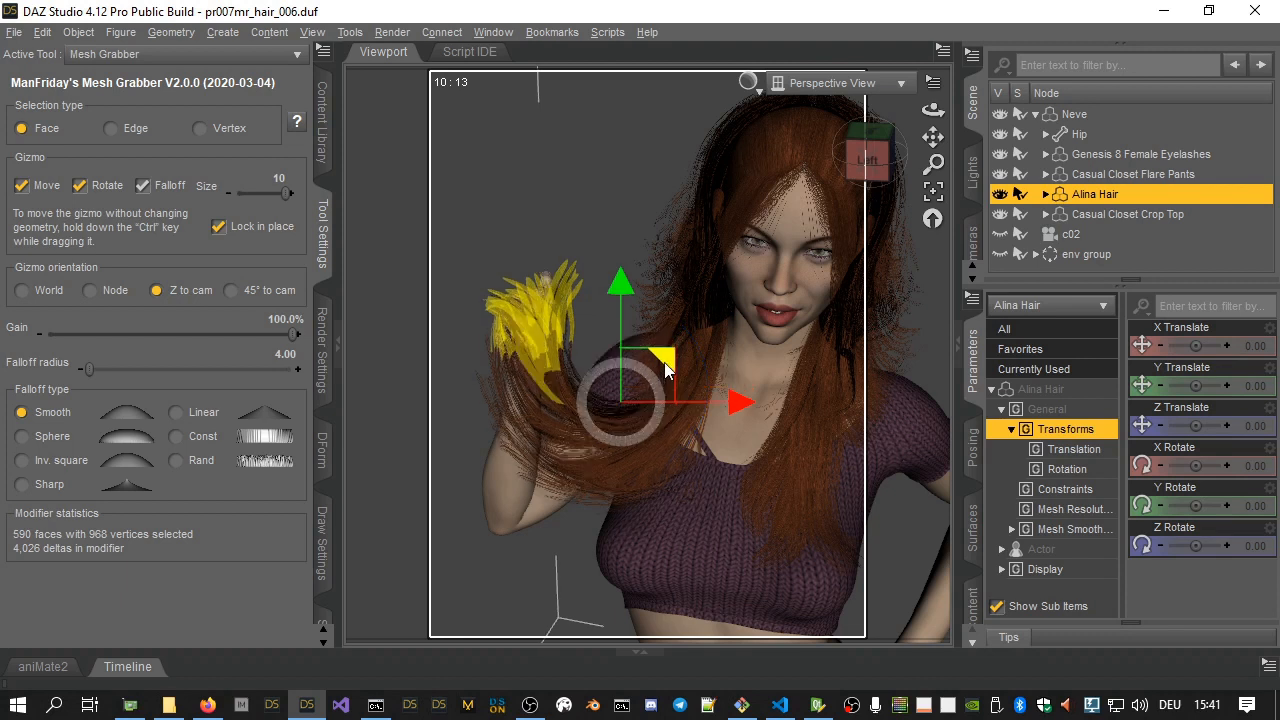
drag(664, 370, 700, 356)
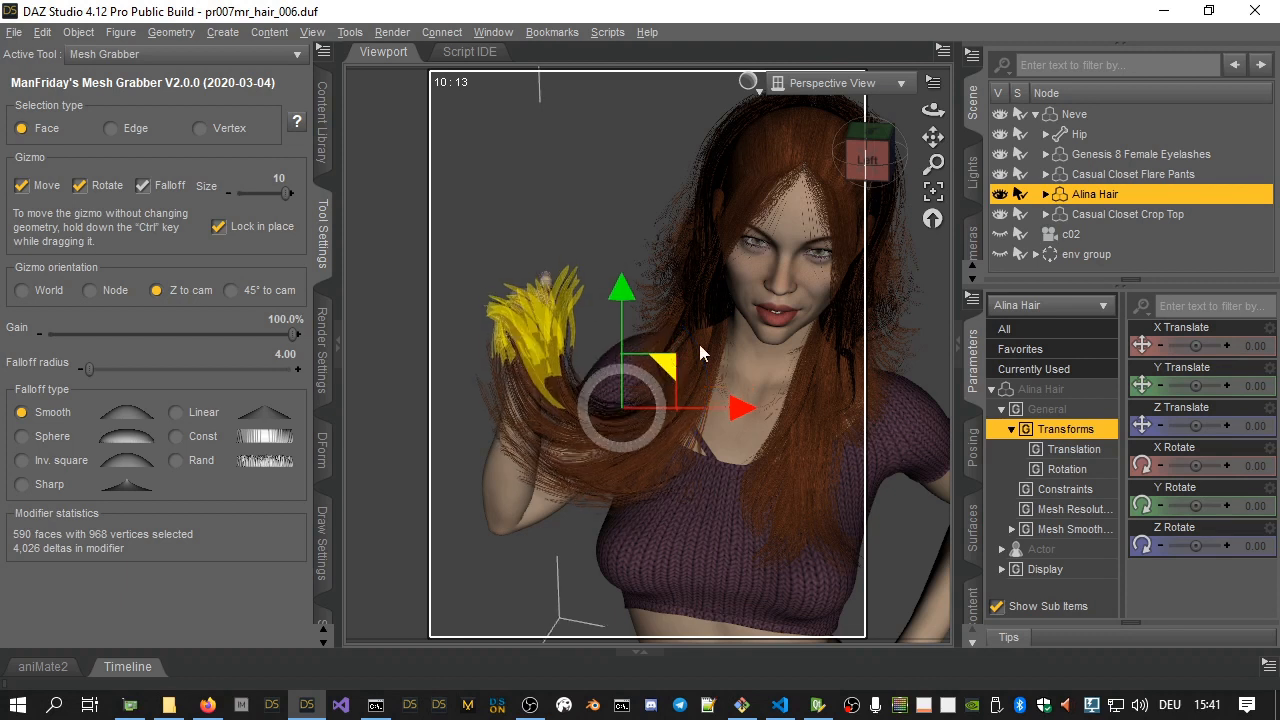